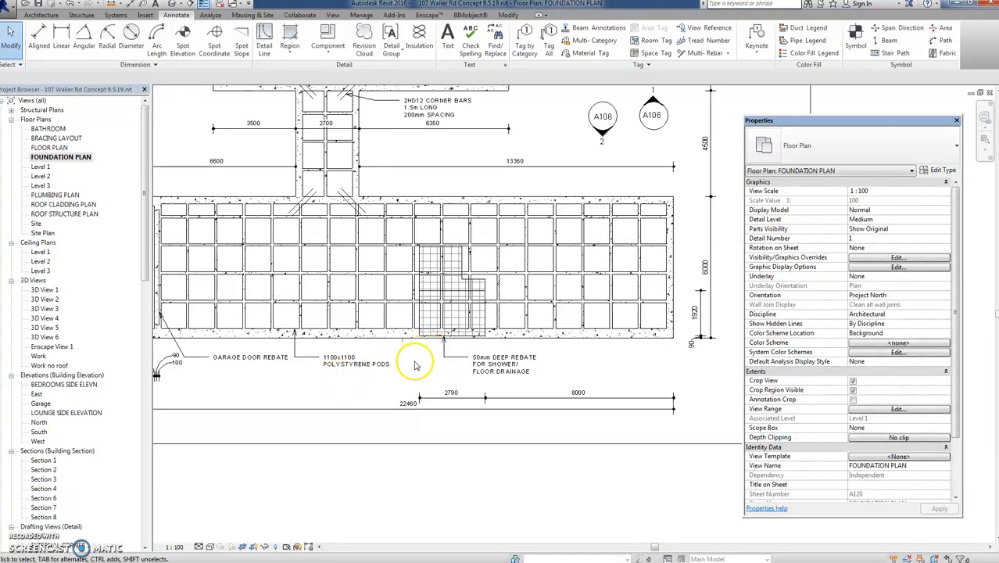
{"action": "mouse_move", "coordinate": [294, 368]}
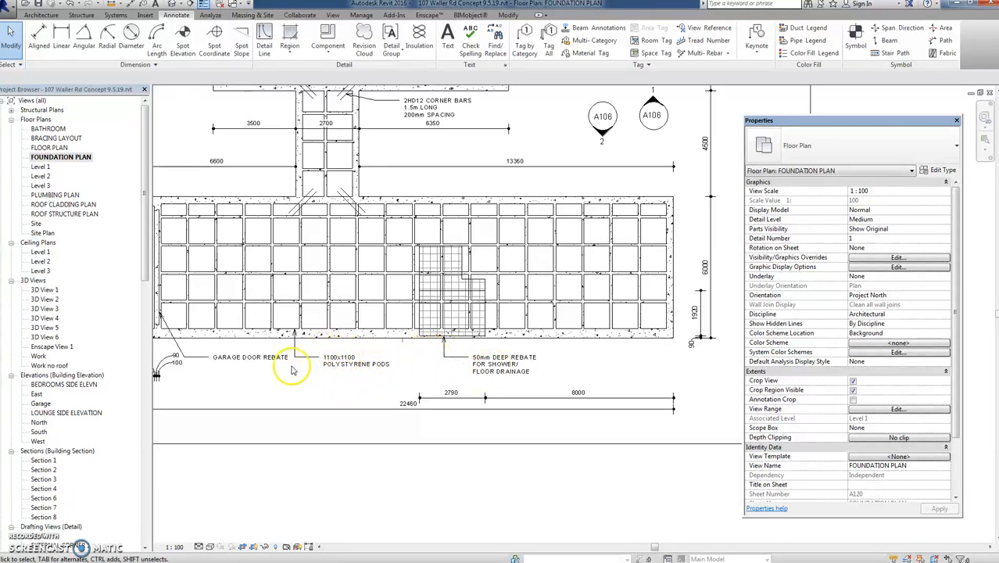
{"action": "mouse_move", "coordinate": [258, 225]}
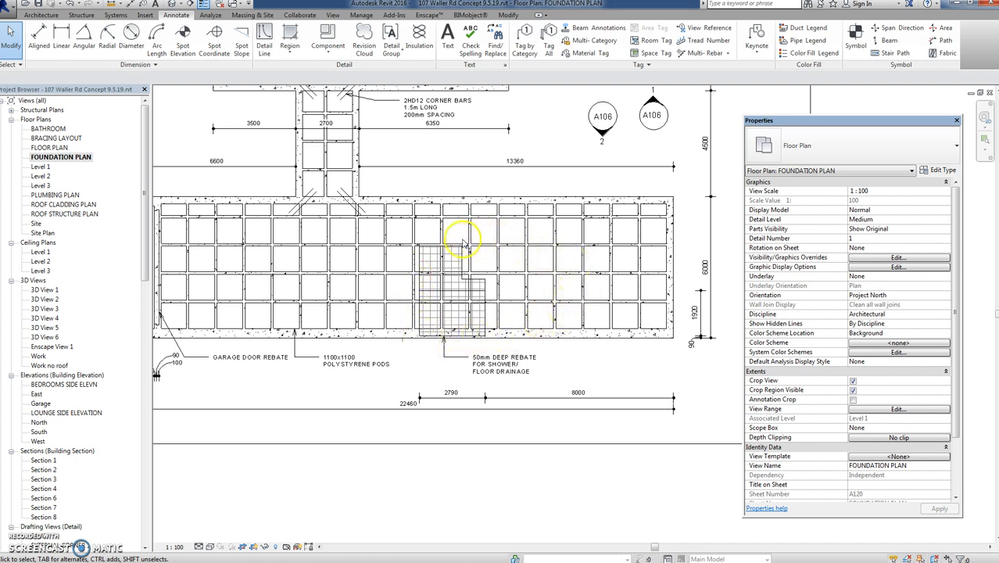
{"action": "mouse_move", "coordinate": [447, 226]}
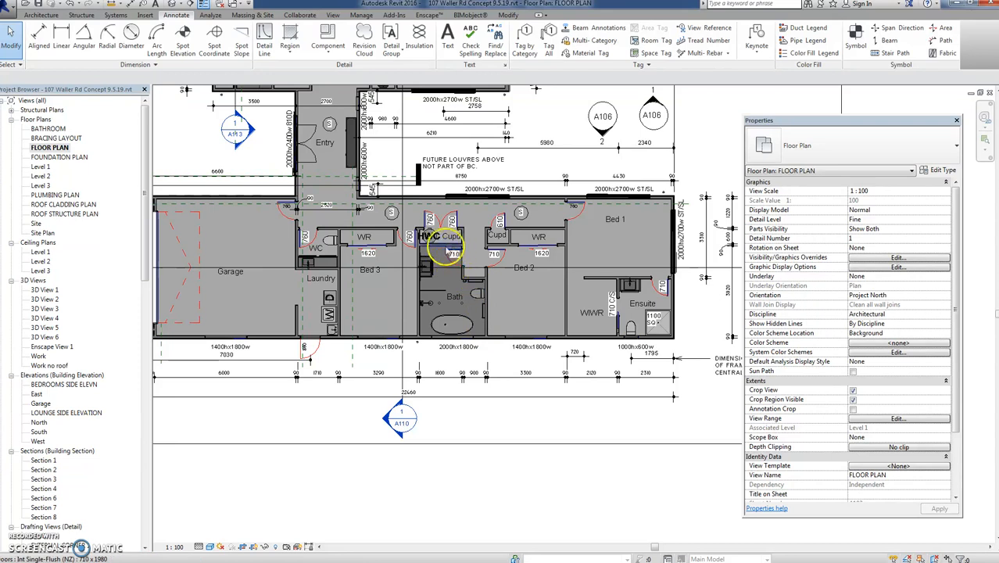
{"action": "mouse_move", "coordinate": [485, 315]}
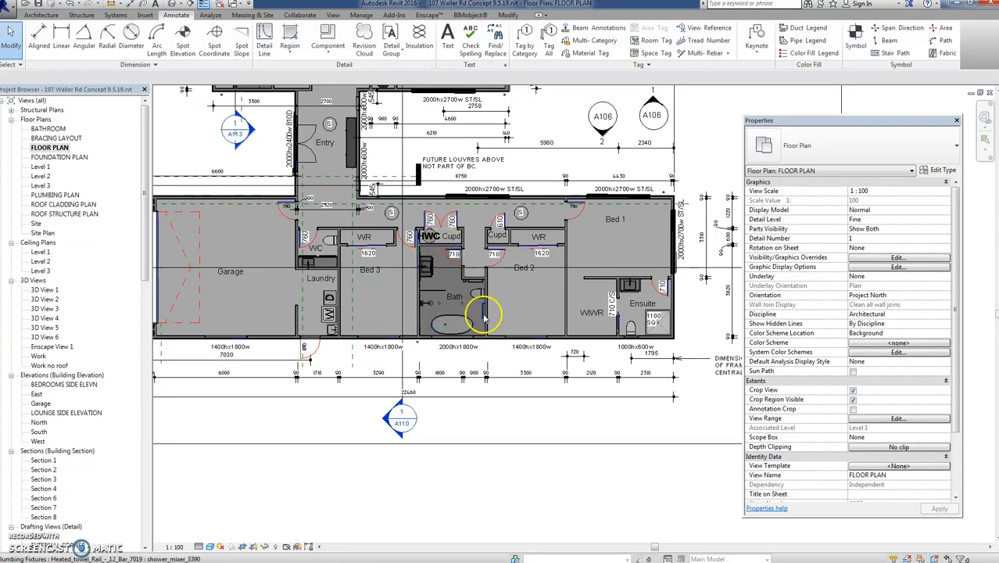
{"action": "mouse_move", "coordinate": [487, 324]}
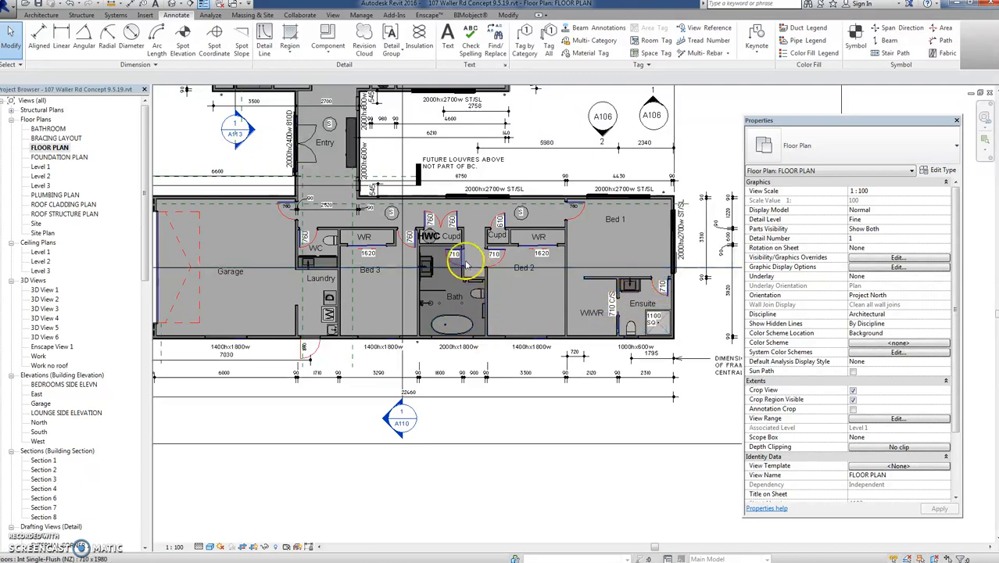
{"action": "mouse_move", "coordinate": [549, 327]}
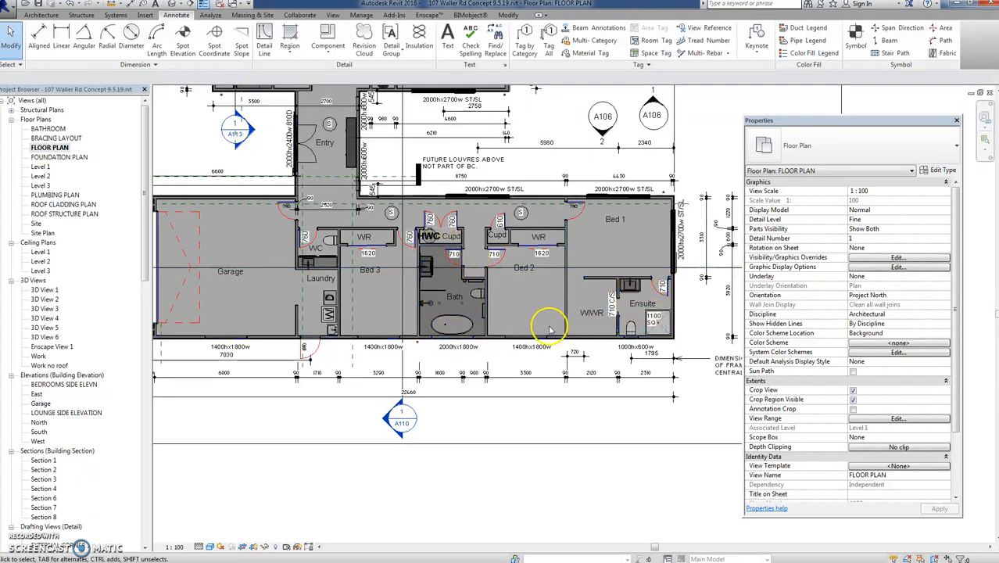
{"action": "mouse_move", "coordinate": [625, 284]}
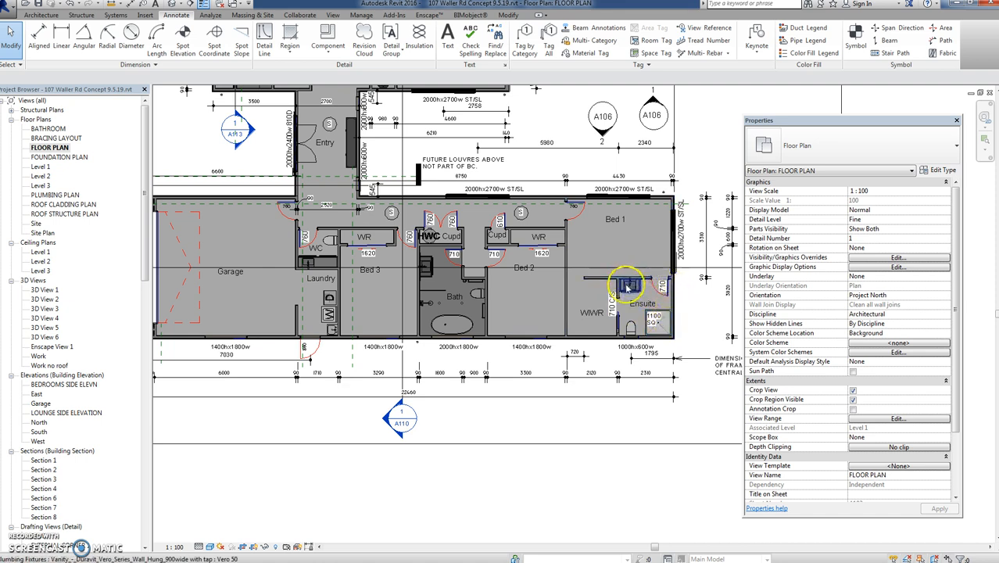
- Open the FLOOR PLAN view showing the bathroom, ensuite and laundry layout
{"action": "left_click", "coordinate": [633, 324]}
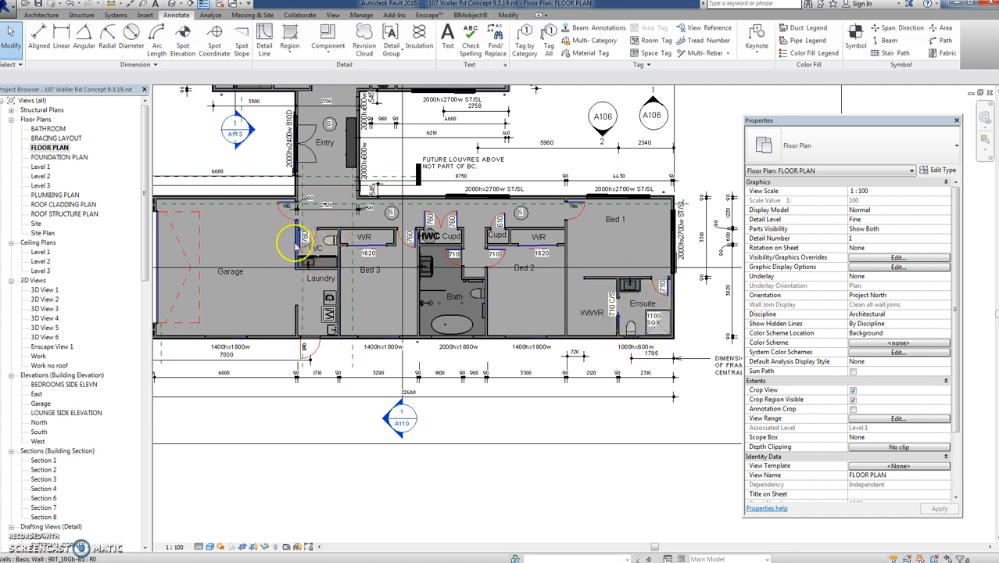
{"action": "mouse_move", "coordinate": [273, 300]}
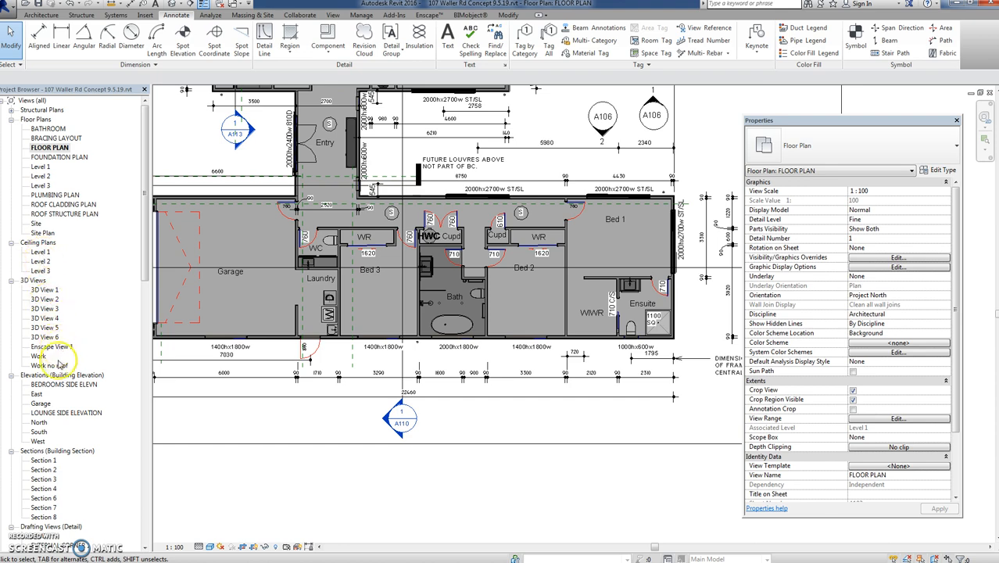
- Inspect the topography over the raft pods in the Work no roof 3D view, then return to FOUNDATION PLAN
{"action": "double_click", "coordinate": [50, 366]}
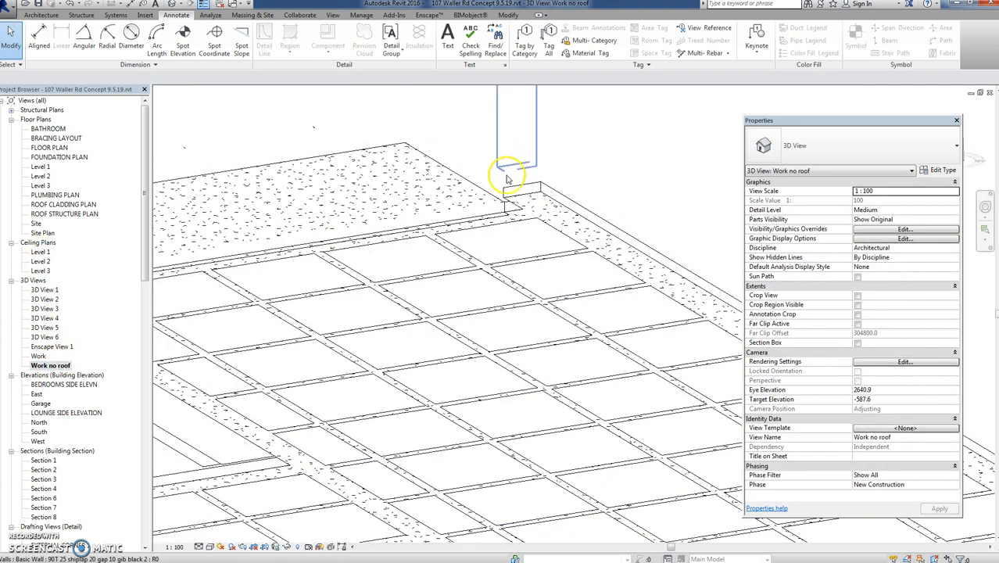
{"action": "left_click", "coordinate": [508, 190]}
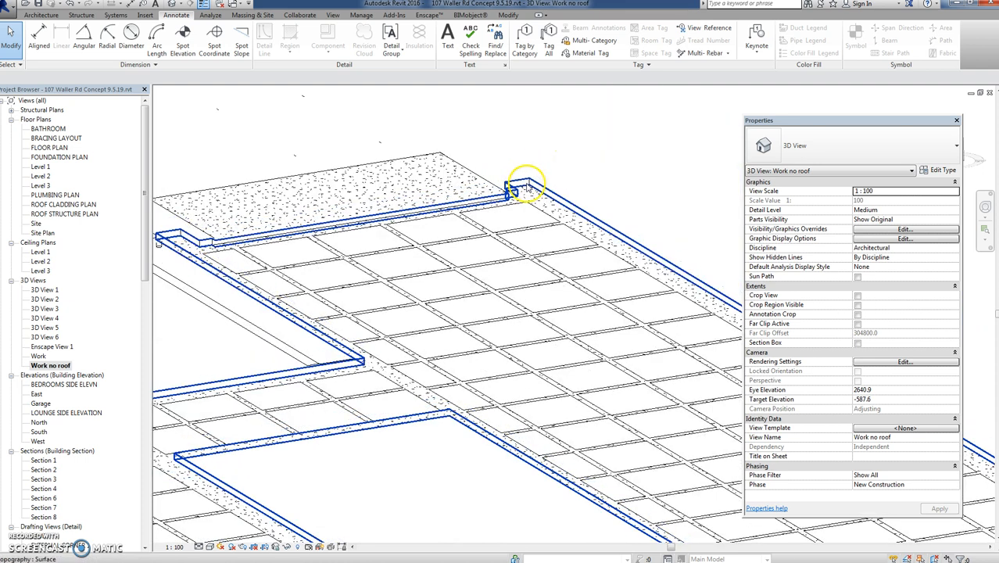
{"action": "left_click", "coordinate": [524, 187]}
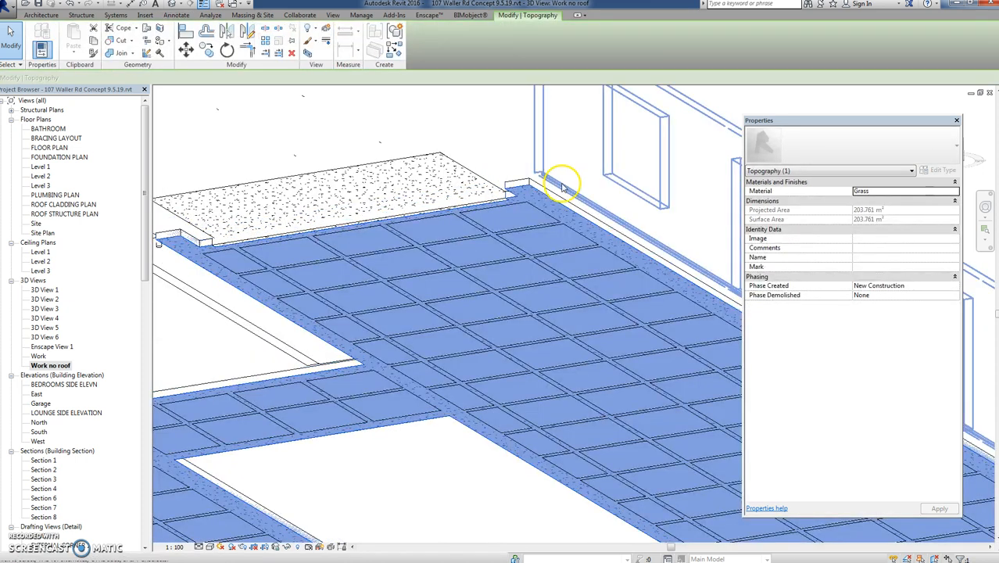
{"action": "mouse_move", "coordinate": [599, 344]}
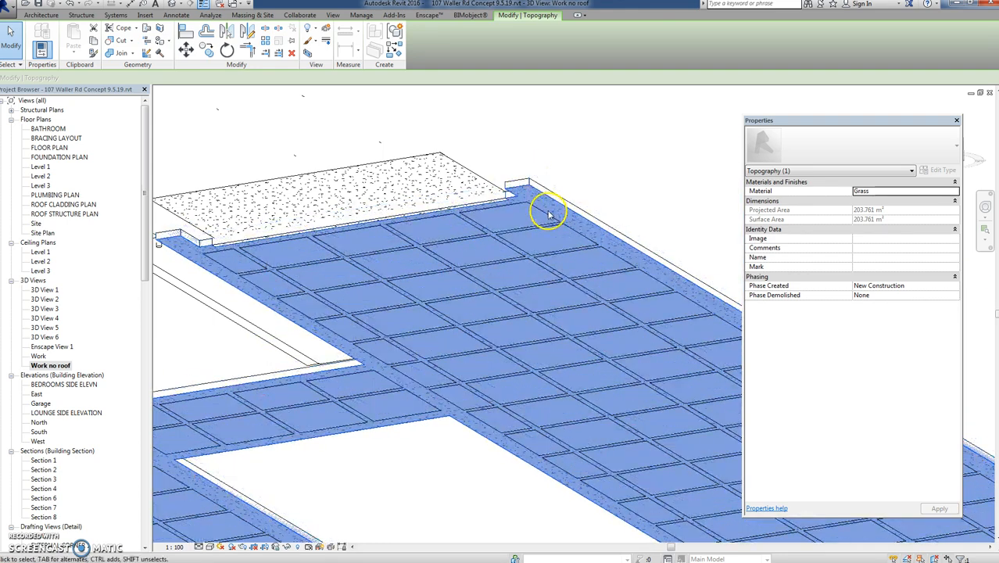
{"action": "mouse_move", "coordinate": [306, 257]}
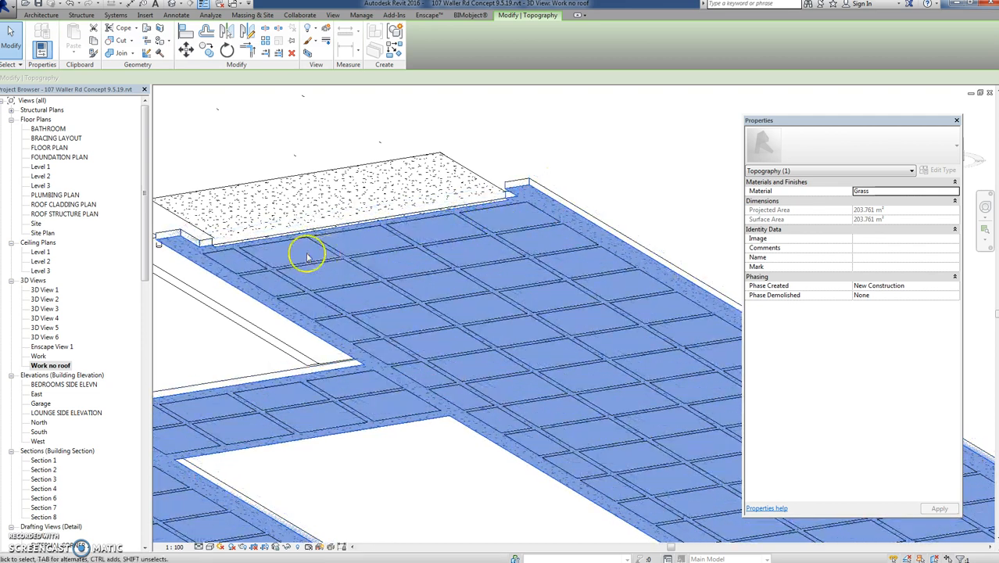
{"action": "mouse_move", "coordinate": [349, 280]}
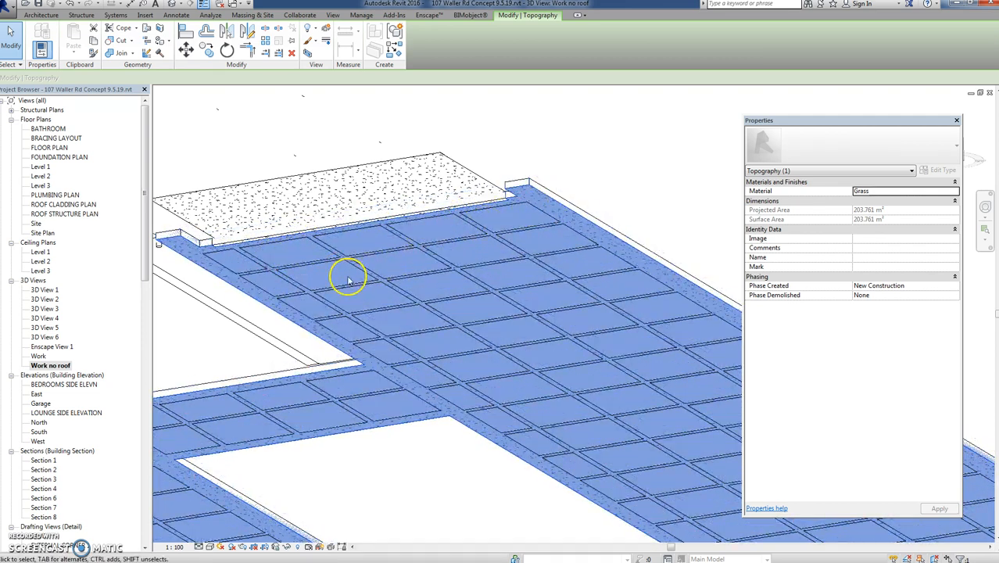
{"action": "mouse_move", "coordinate": [300, 250]}
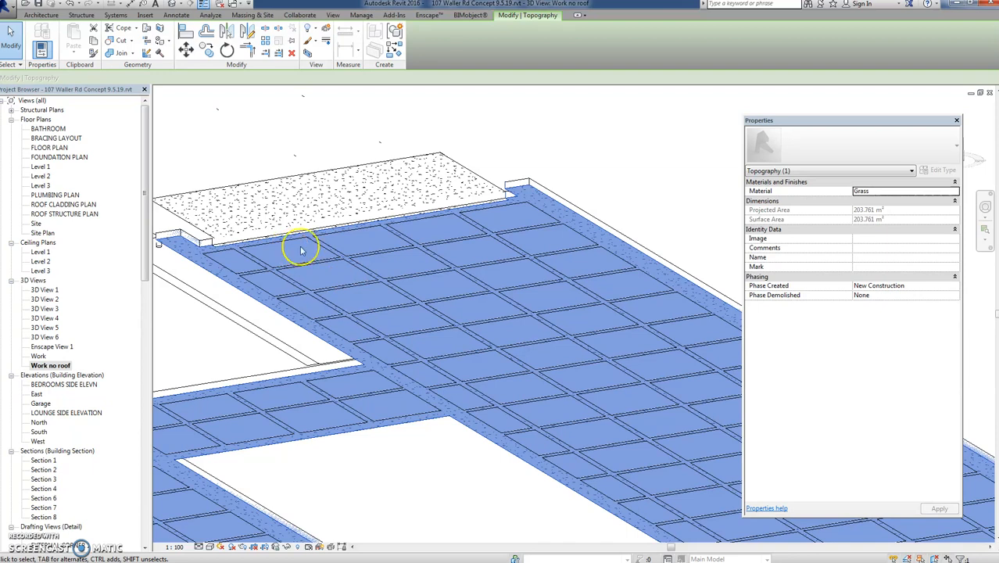
{"action": "mouse_move", "coordinate": [283, 215]}
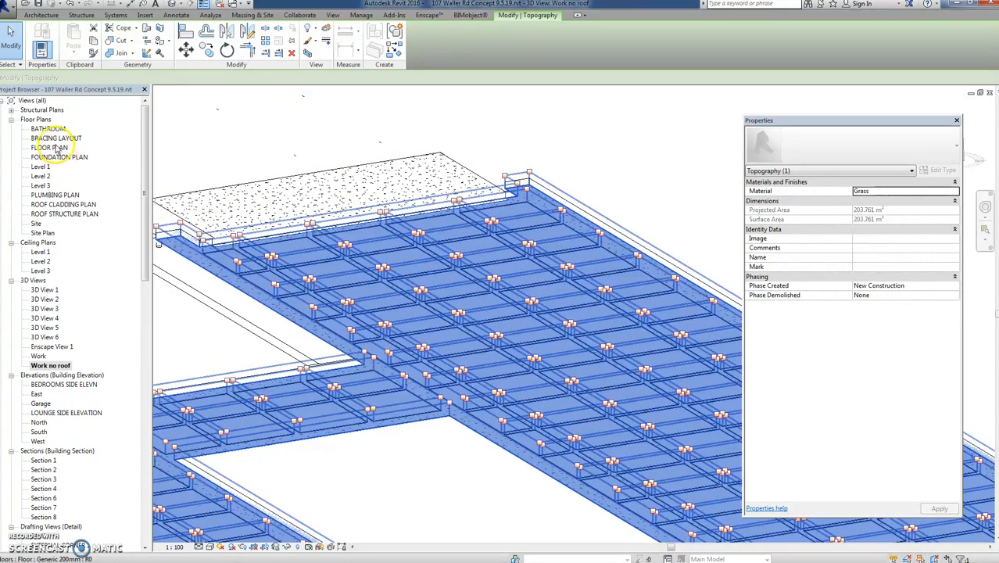
{"action": "double_click", "coordinate": [60, 157]}
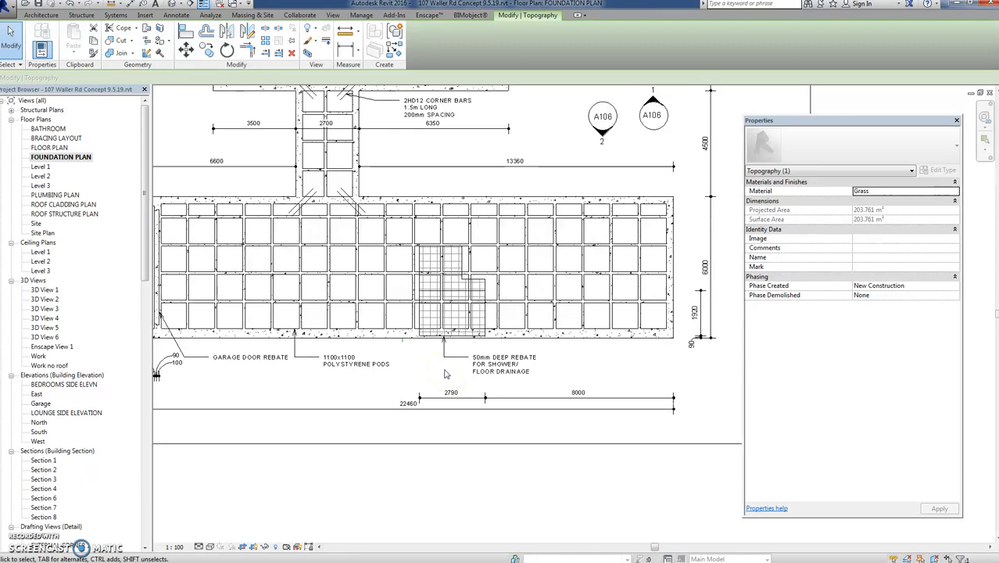
{"action": "mouse_move", "coordinate": [434, 359]}
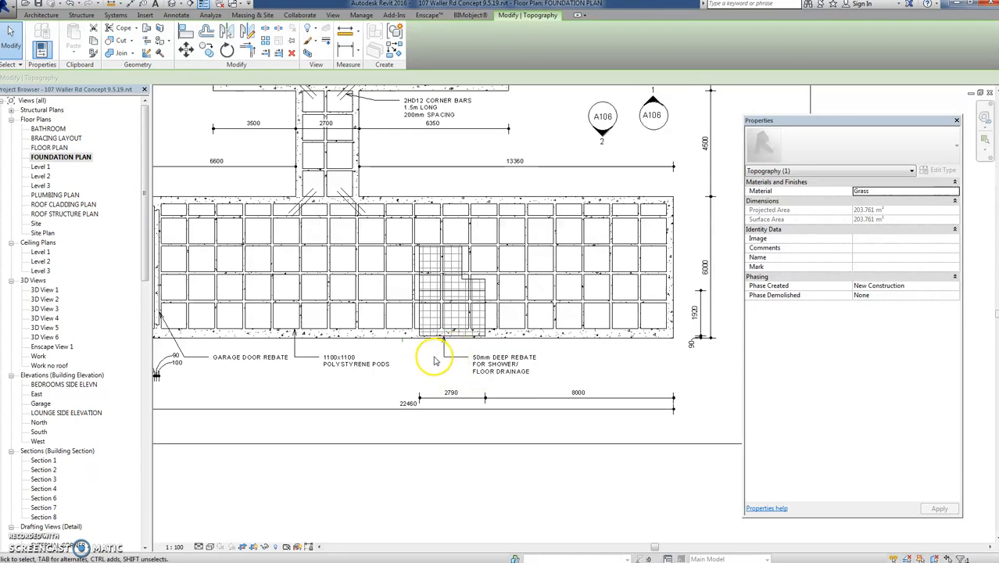
{"action": "mouse_move", "coordinate": [425, 364]}
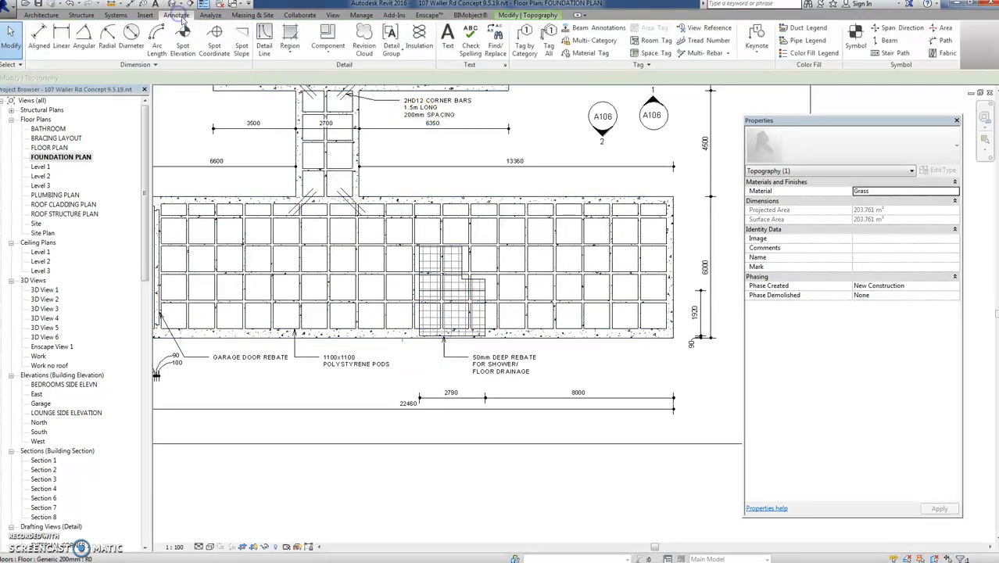
{"action": "mouse_move", "coordinate": [291, 34]}
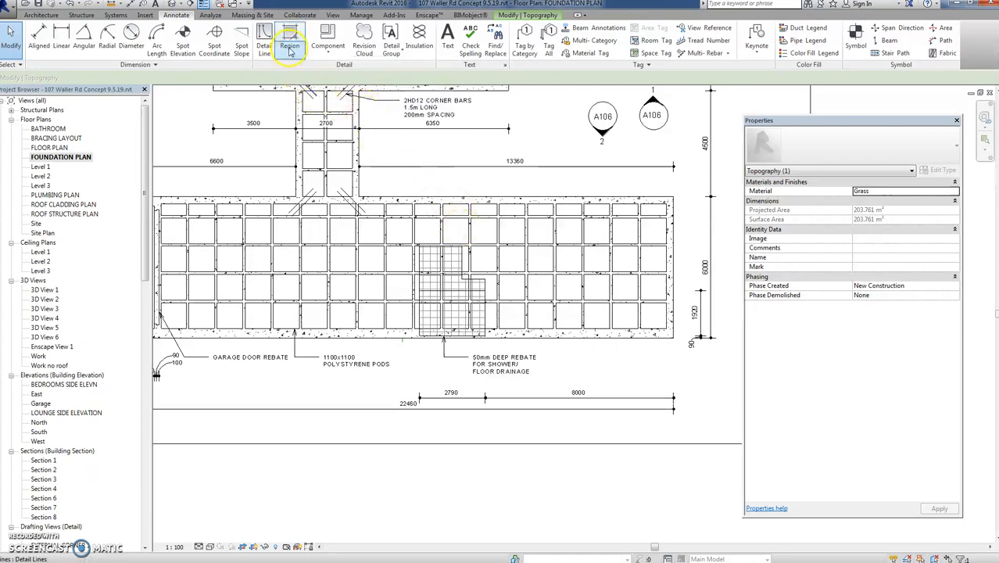
{"action": "mouse_move", "coordinate": [594, 295]}
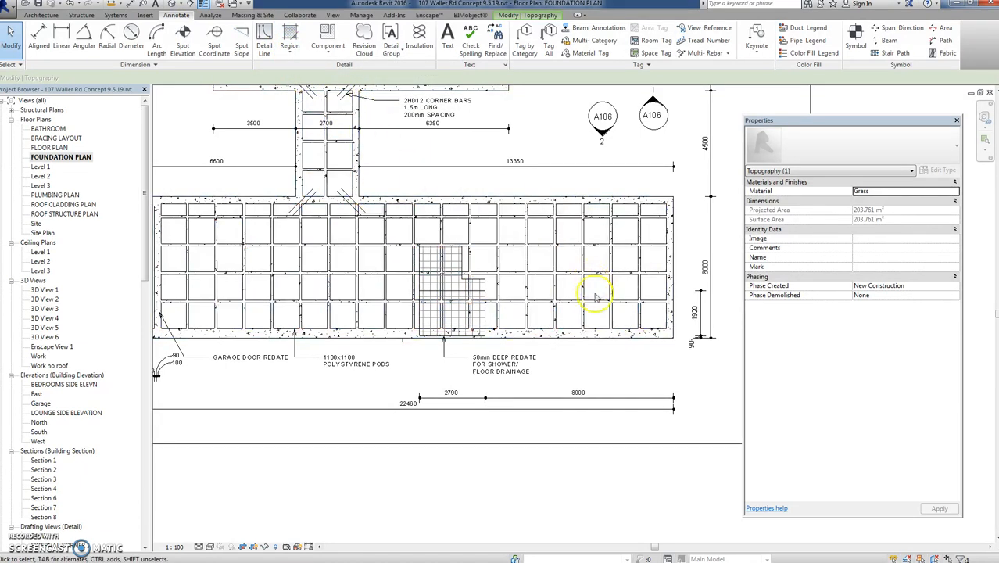
{"action": "mouse_move", "coordinate": [432, 441]}
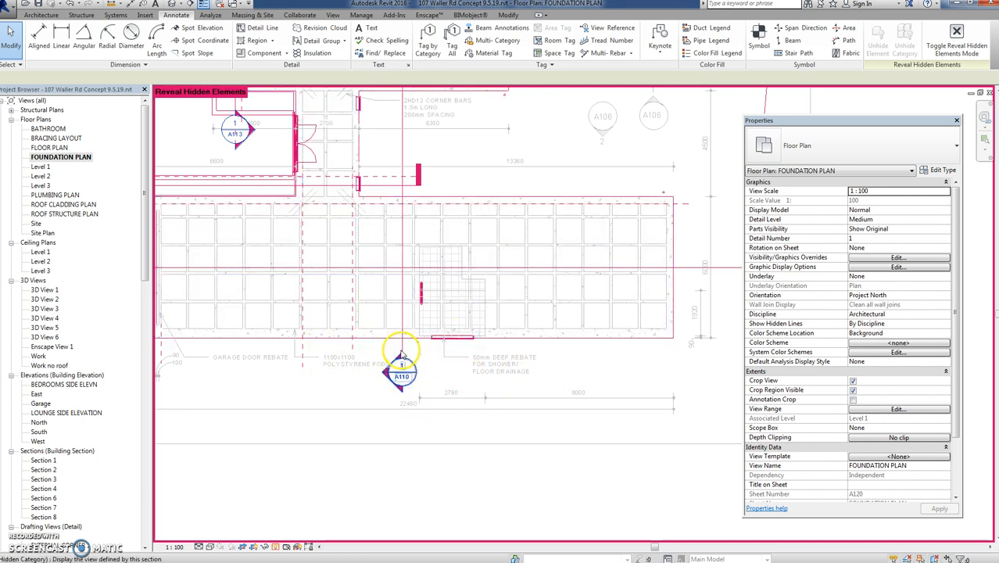
- Select the crosshatched Diagonal Up filled region over the bathroom pods
{"action": "left_click", "coordinate": [450, 294]}
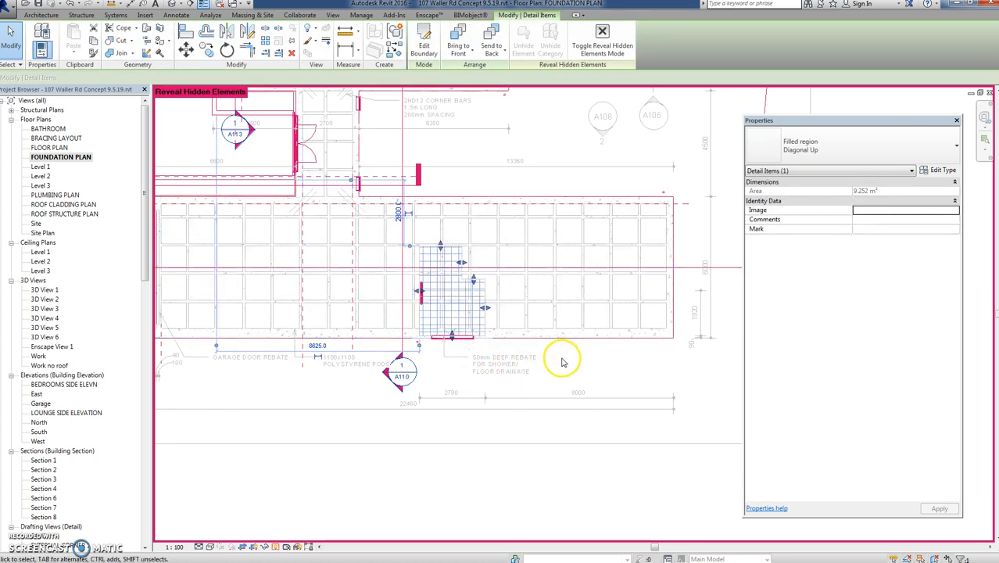
{"action": "mouse_move", "coordinate": [494, 369]}
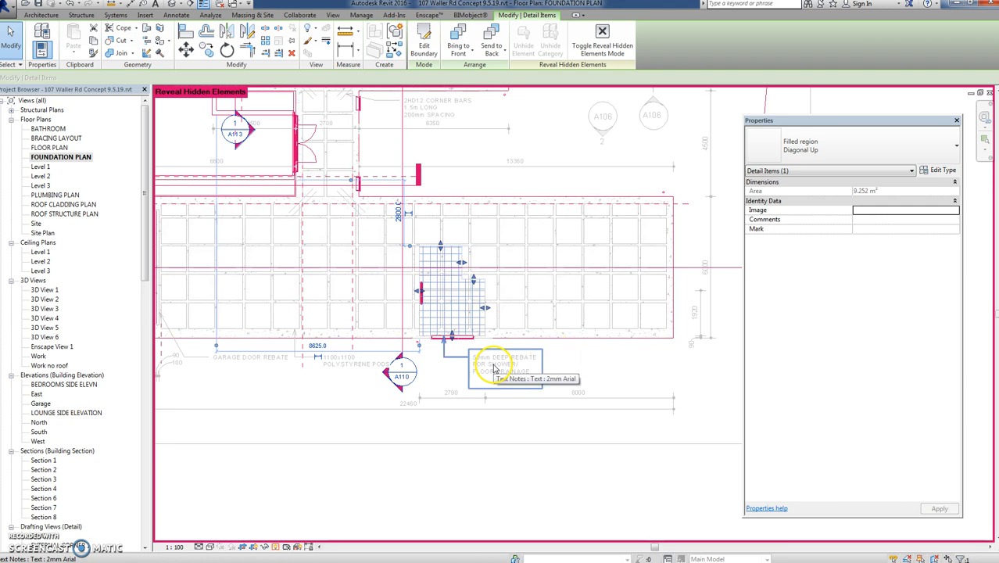
{"action": "mouse_move", "coordinate": [820, 146]}
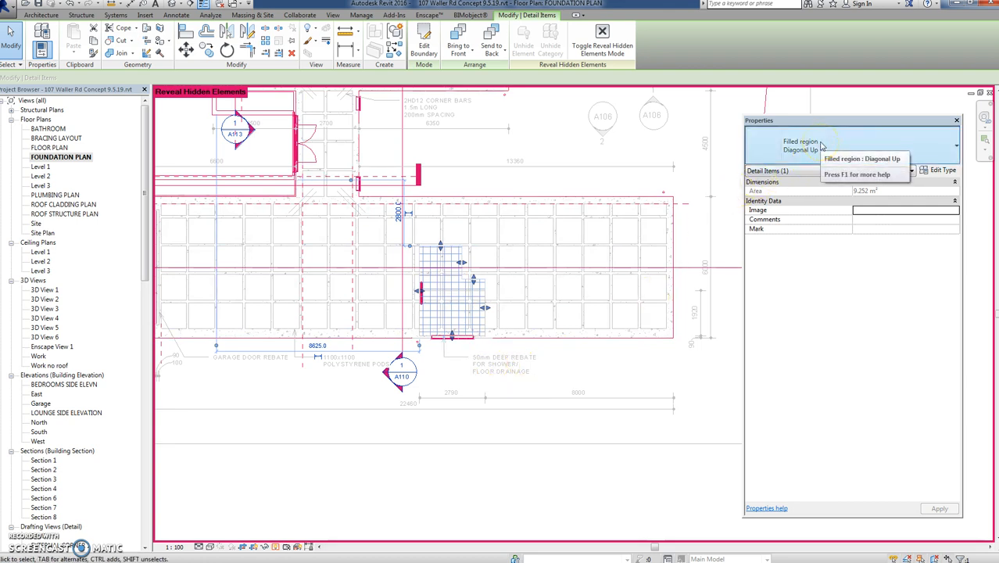
{"action": "mouse_move", "coordinate": [334, 419]}
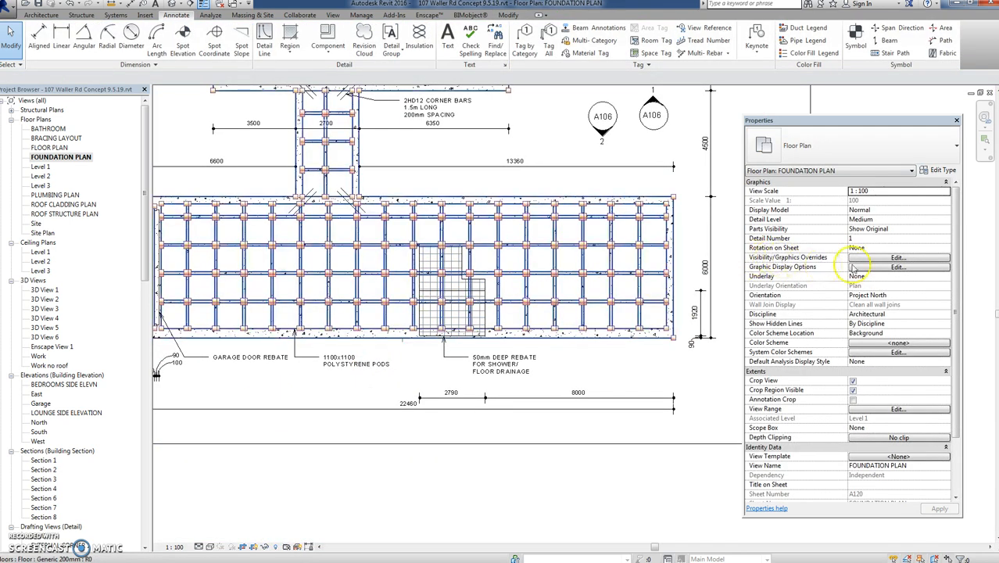
- Review the Annotation Categories list in Visibility/Graphic Overrides and close it with OK
{"action": "left_click", "coordinate": [897, 256]}
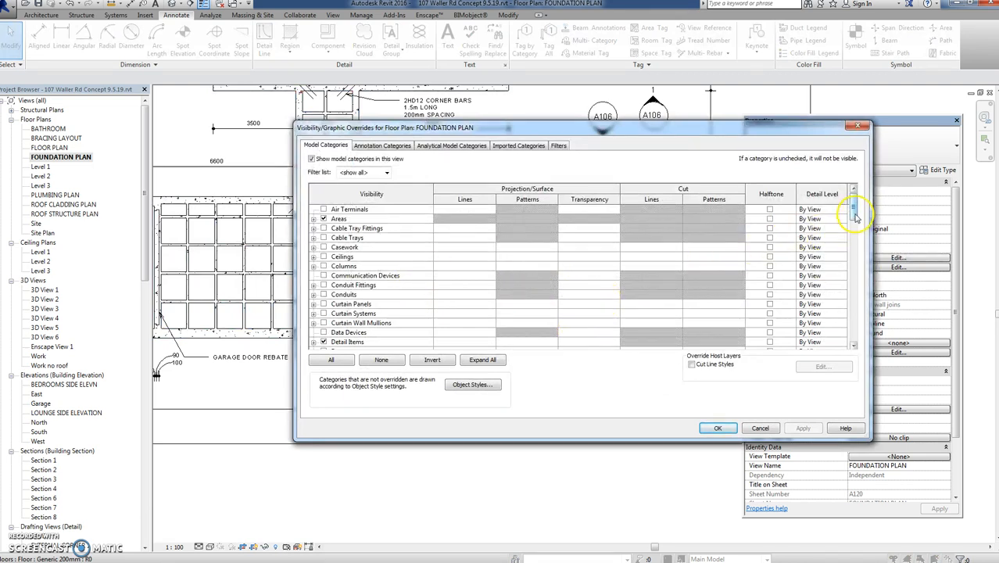
{"action": "left_click", "coordinate": [383, 145]}
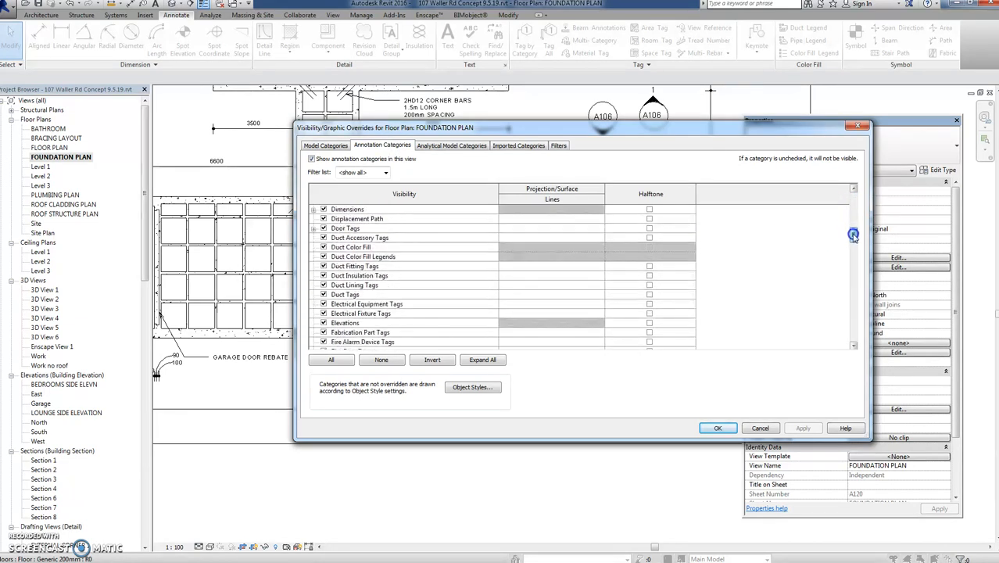
{"action": "scroll", "scroll_direction": "down", "scroll_amount": 3}
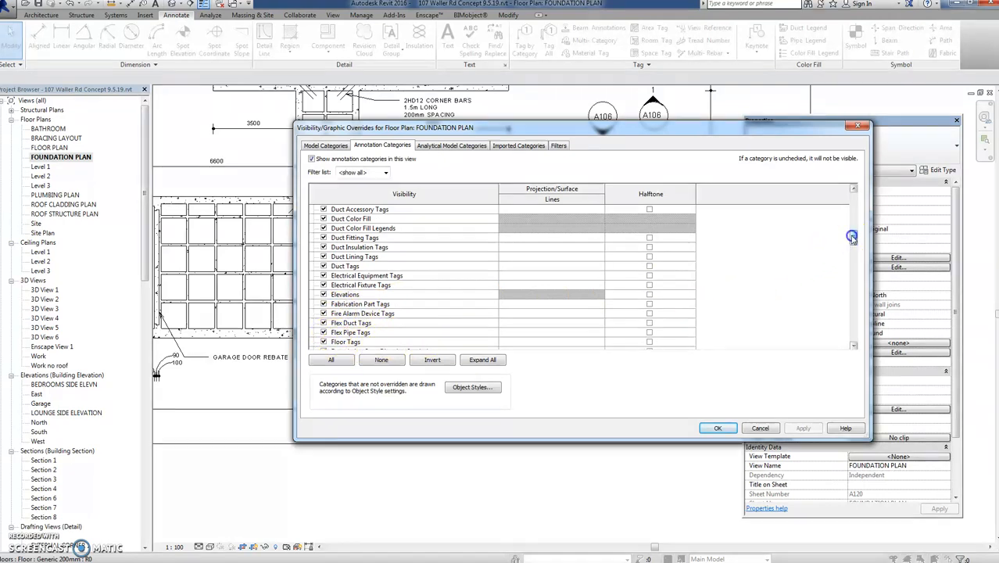
{"action": "scroll", "scroll_direction": "down", "scroll_amount": 3}
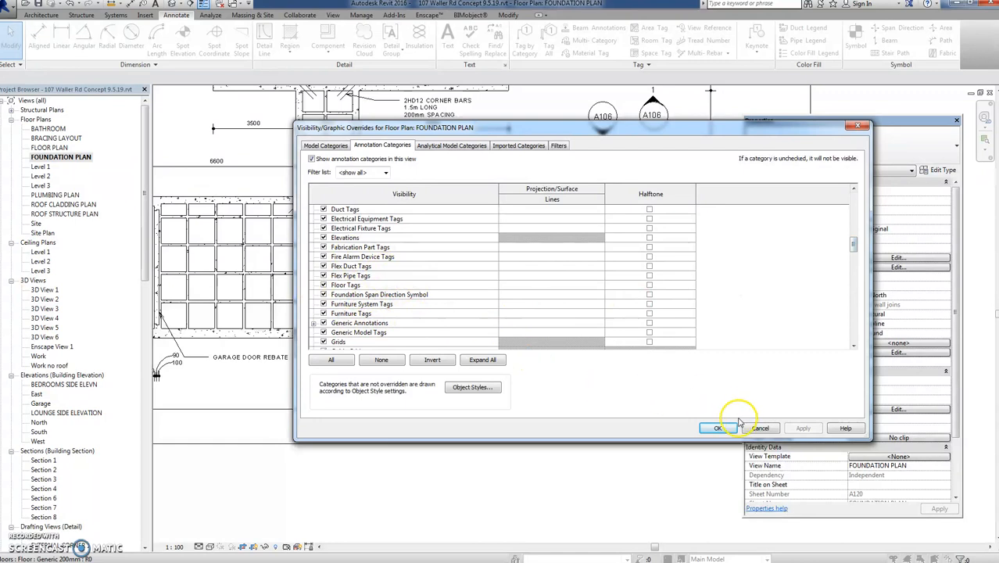
{"action": "mouse_move", "coordinate": [428, 308]}
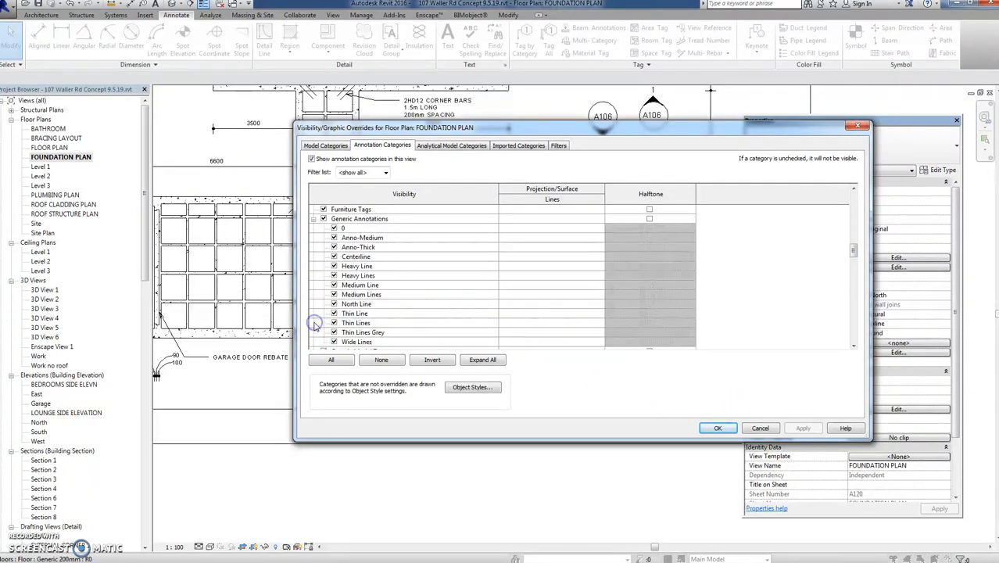
{"action": "mouse_move", "coordinate": [642, 272]}
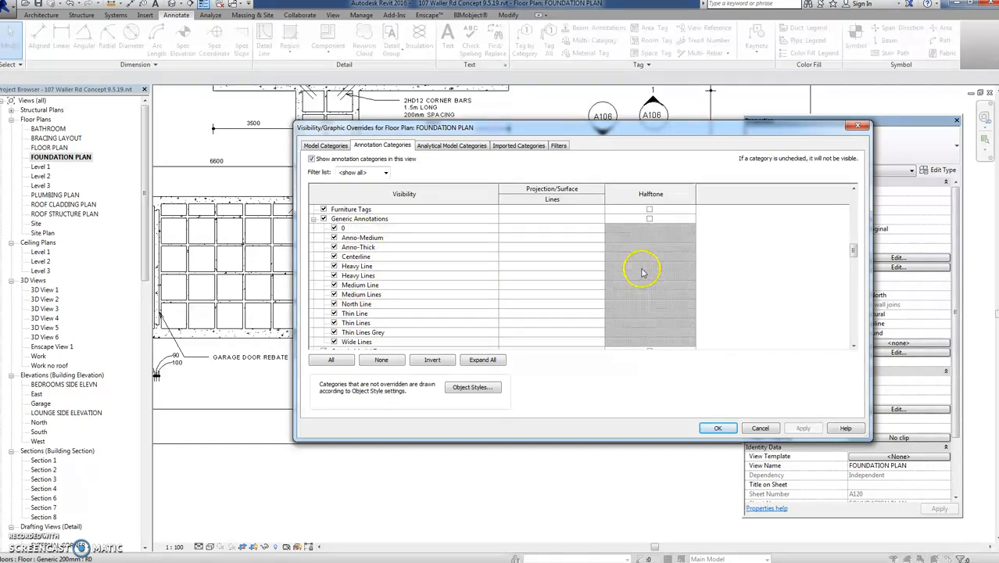
{"action": "scroll", "scroll_direction": "down", "scroll_amount": 3}
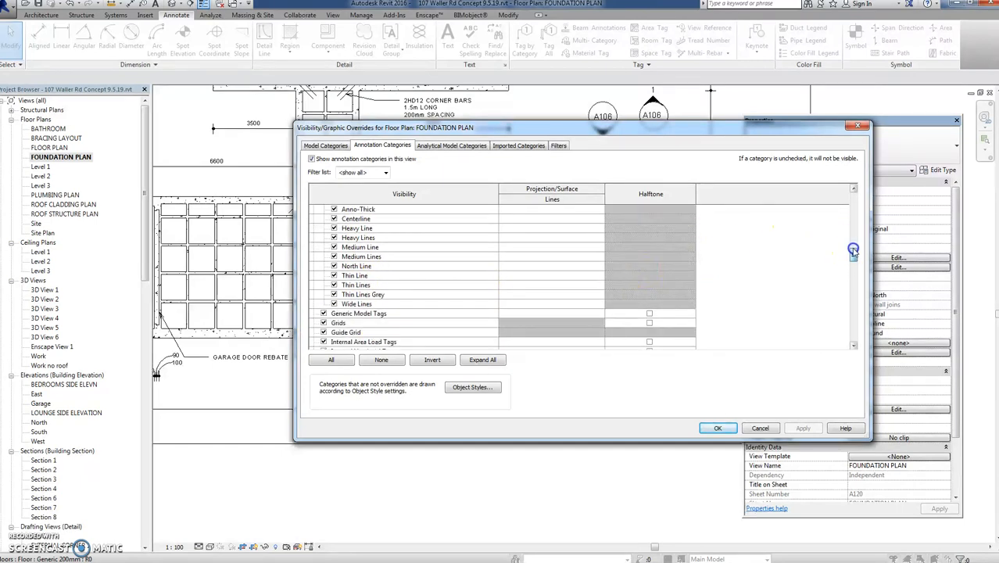
{"action": "scroll", "scroll_direction": "down", "scroll_amount": 3}
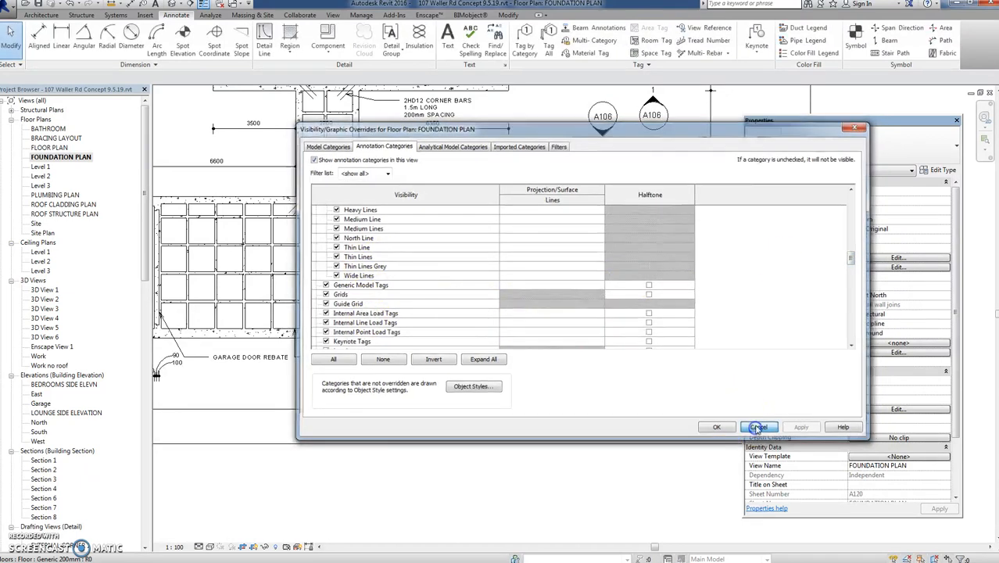
{"action": "left_click", "coordinate": [756, 426]}
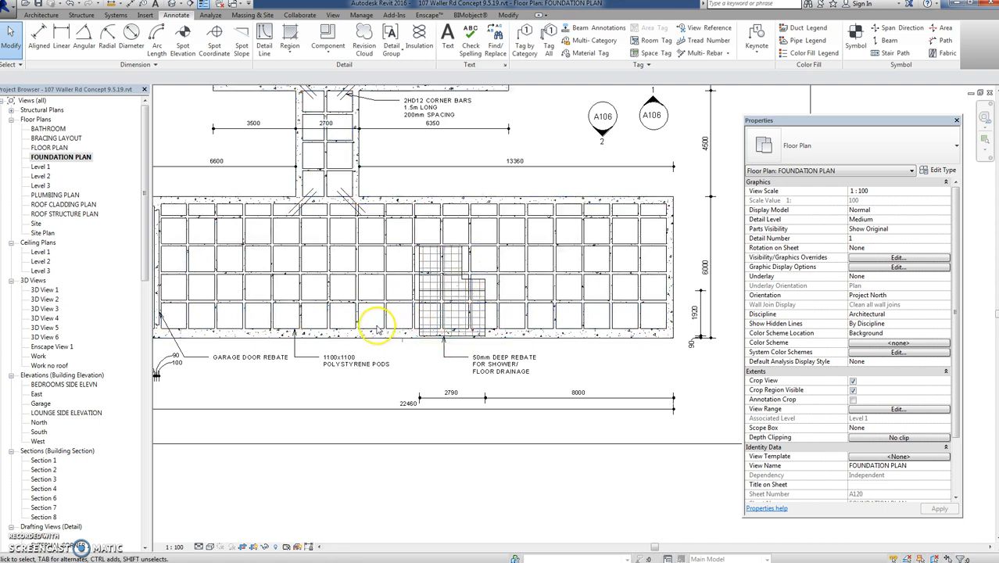
{"action": "mouse_move", "coordinate": [283, 385]}
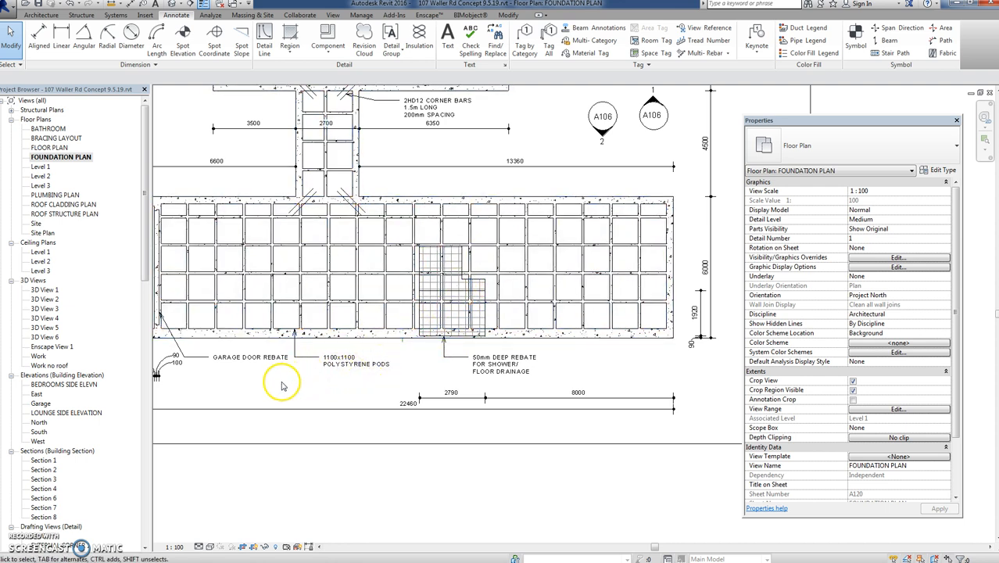
{"action": "left_click", "coordinate": [250, 356]}
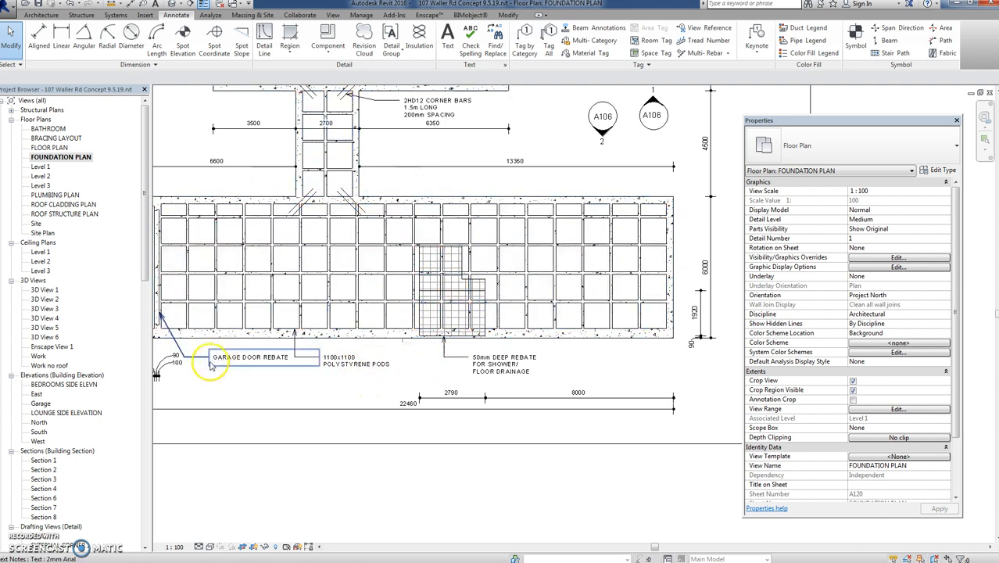
{"action": "mouse_move", "coordinate": [211, 545]}
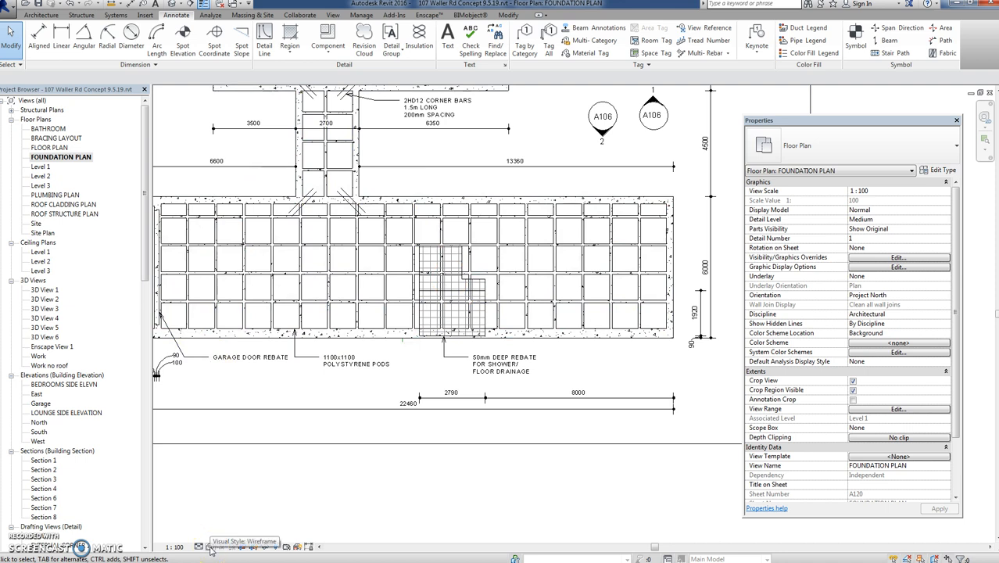
{"action": "left_click", "coordinate": [211, 545]}
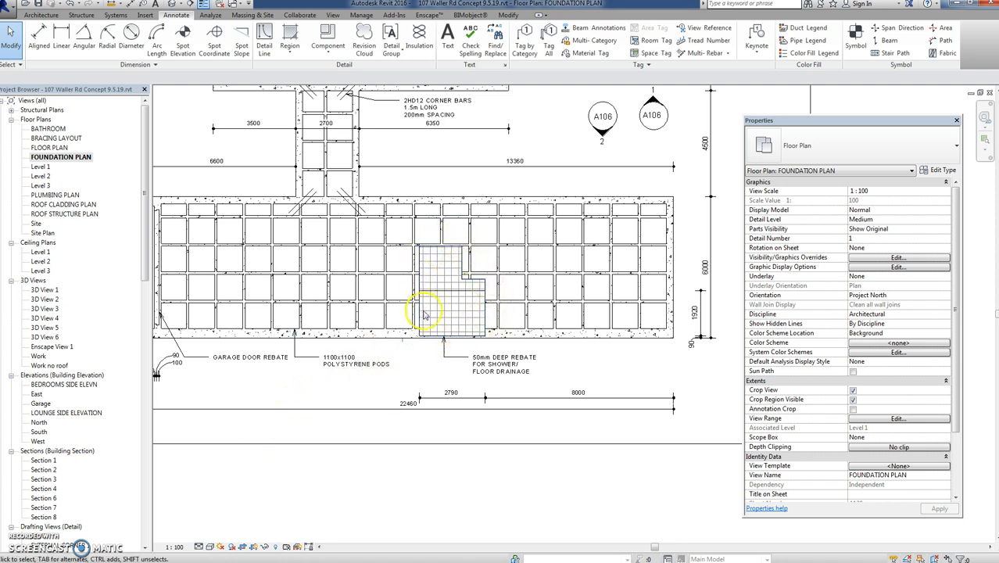
{"action": "left_click", "coordinate": [338, 363]}
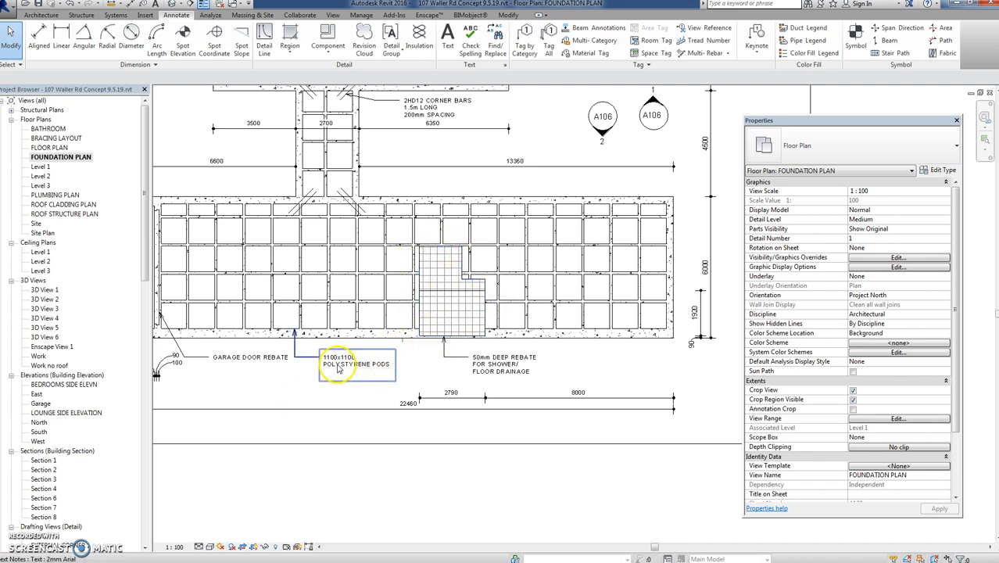
{"action": "left_click", "coordinate": [230, 488]}
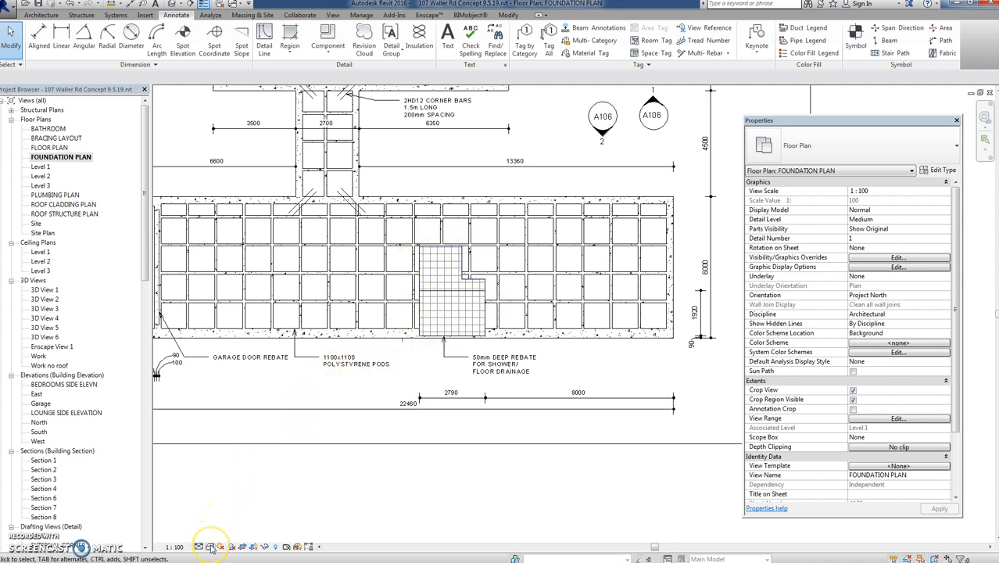
{"action": "left_click", "coordinate": [210, 547]}
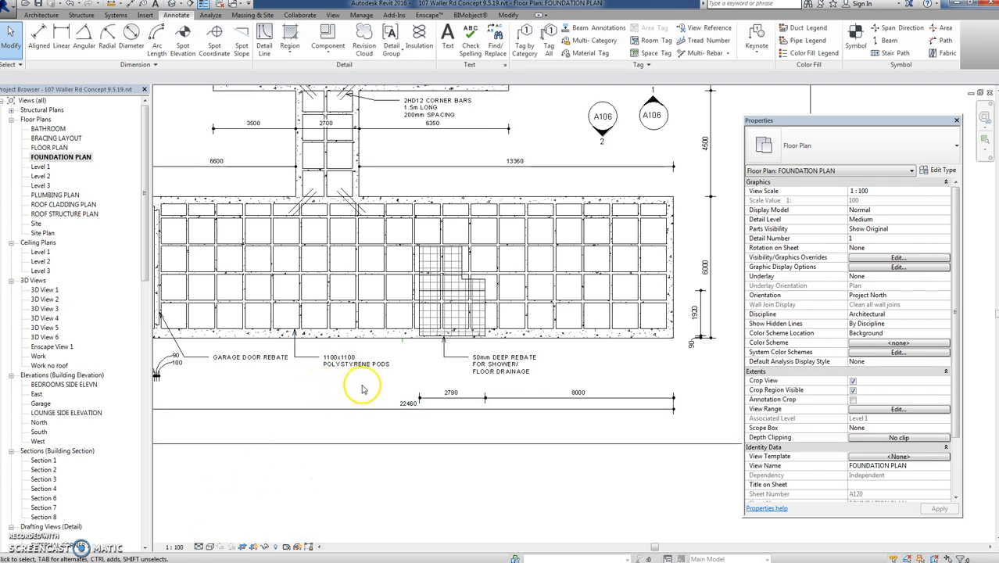
{"action": "left_click", "coordinate": [450, 244]}
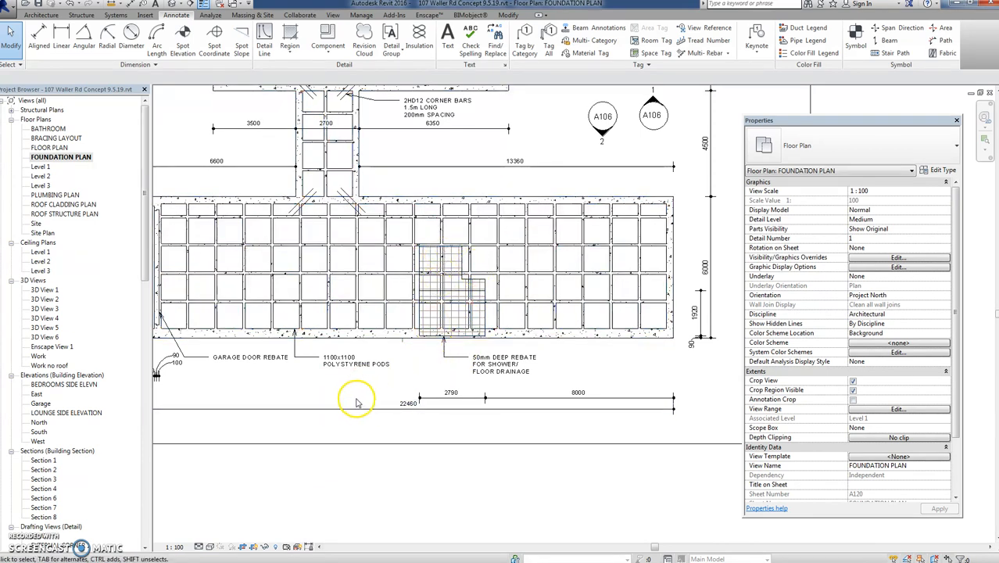
{"action": "mouse_move", "coordinate": [346, 397]}
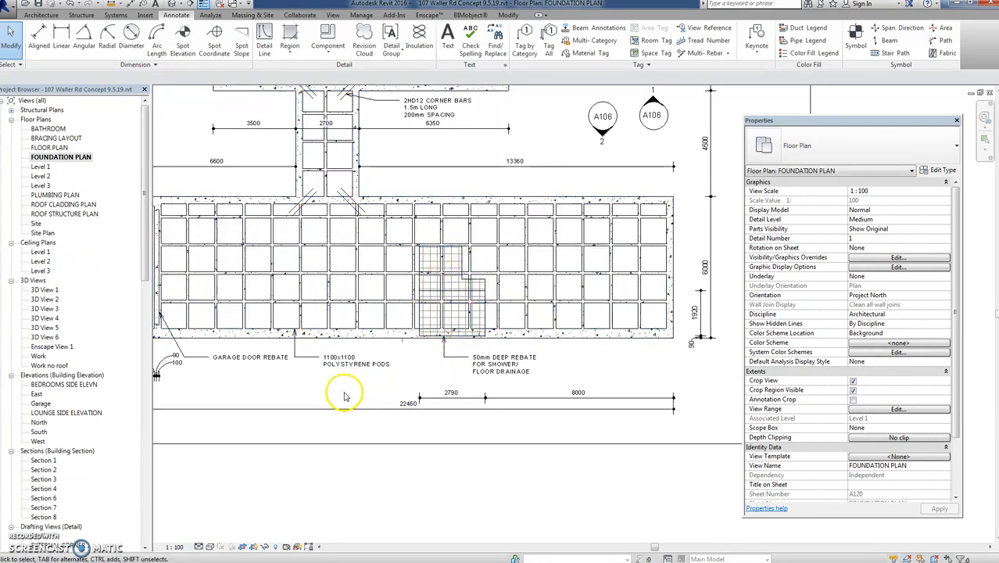
{"action": "mouse_move", "coordinate": [547, 242]}
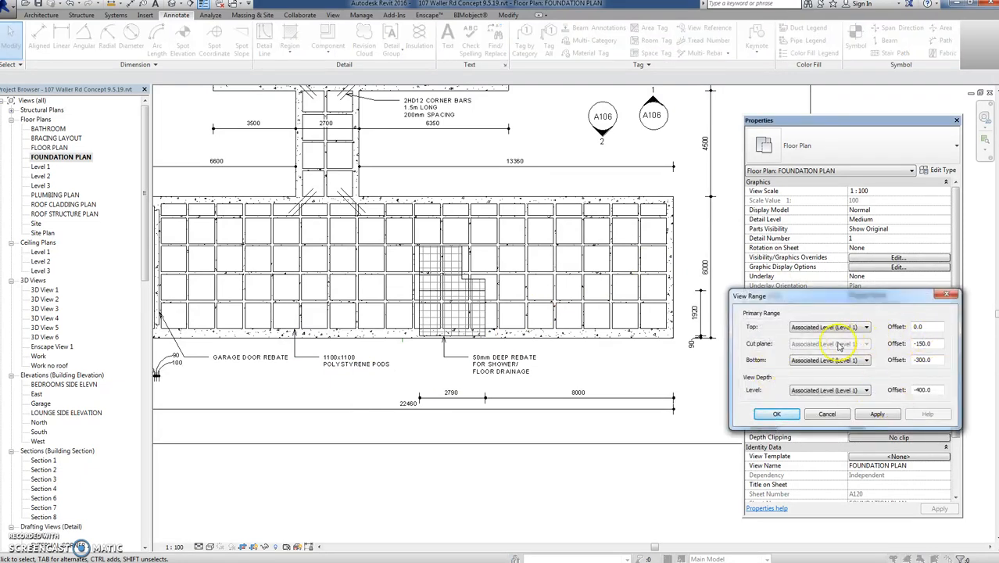
{"action": "mouse_move", "coordinate": [488, 294]}
{"action": "type", "text": "1000"}
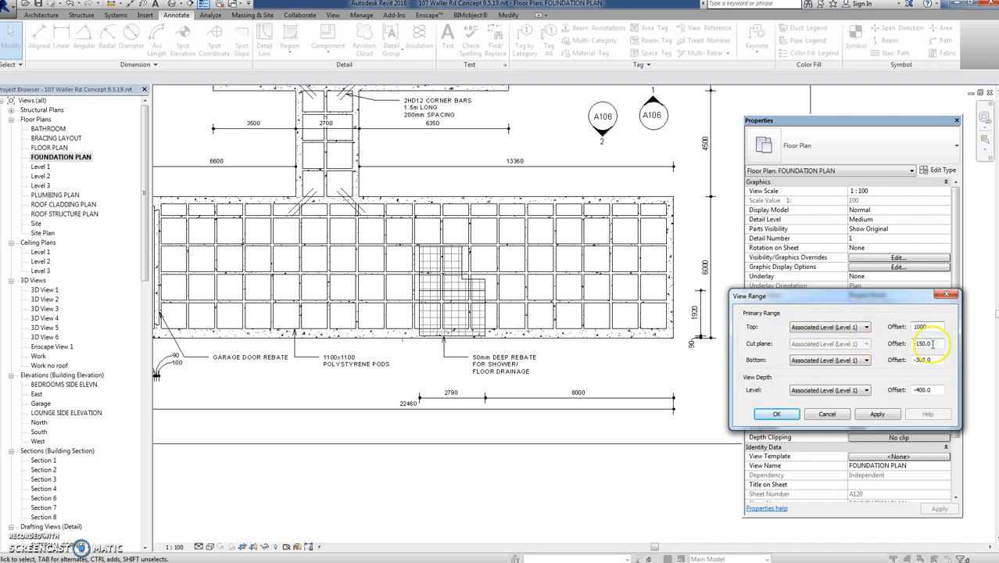
- Set the view range cut plane offset to 500, apply it, and confirm the view range
{"action": "triple_click", "coordinate": [925, 344]}
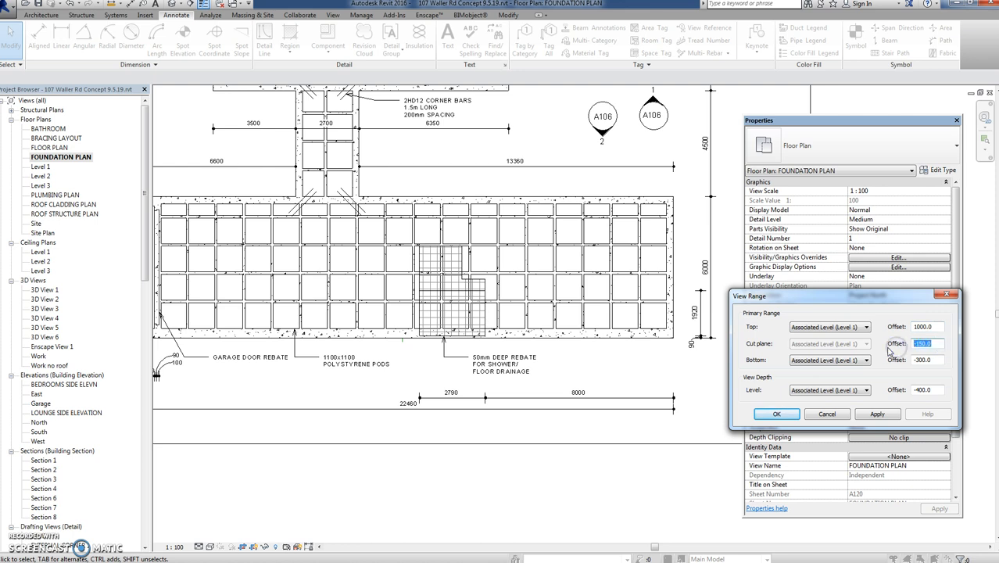
{"action": "type", "text": "500"}
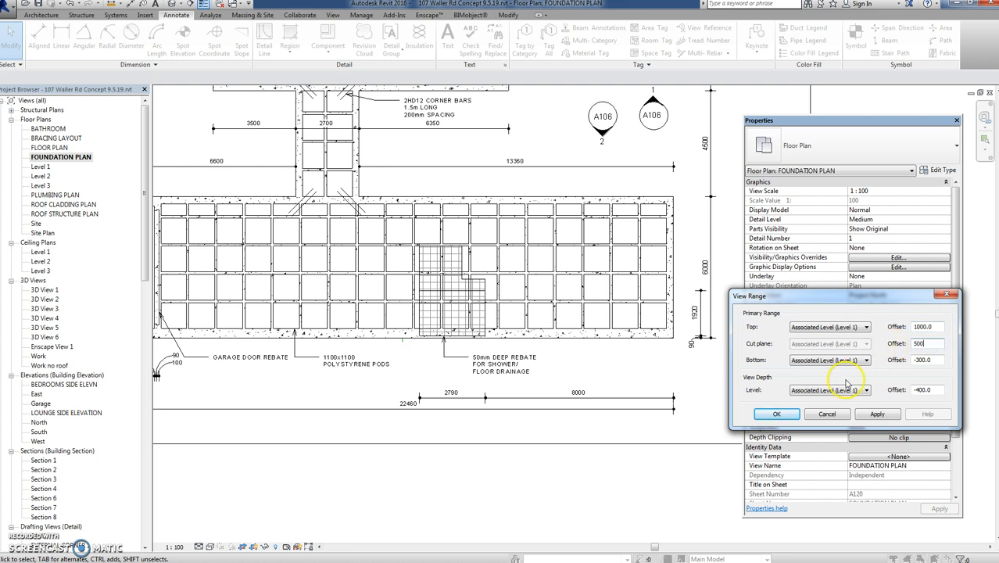
{"action": "left_click", "coordinate": [775, 412]}
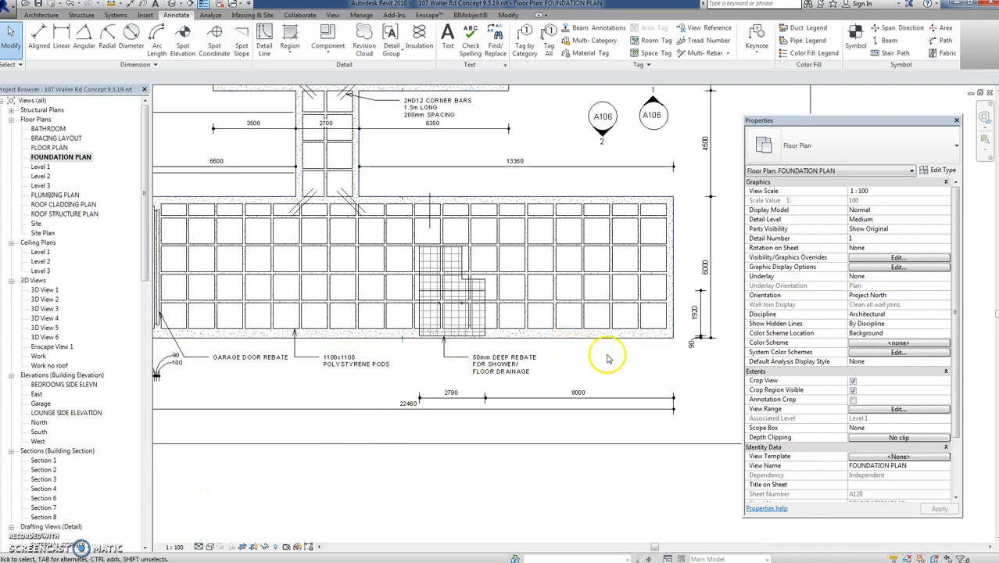
{"action": "left_click", "coordinate": [898, 408]}
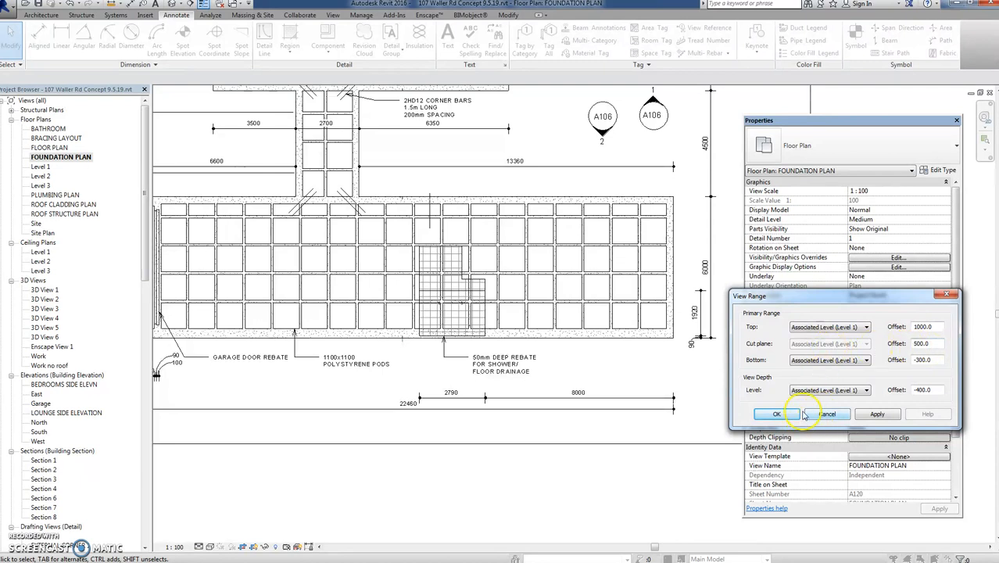
{"action": "left_click", "coordinate": [775, 413]}
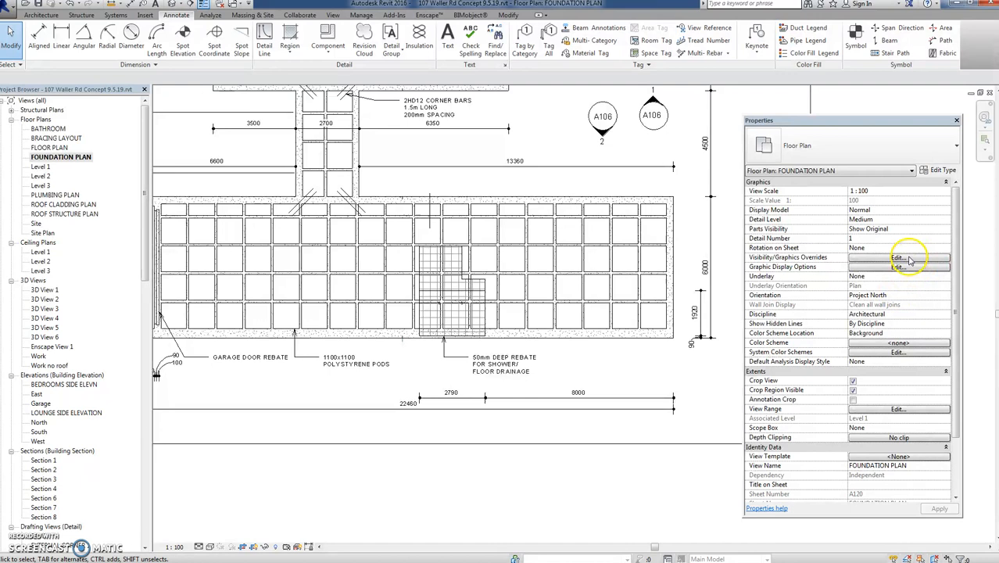
- Turn on the Walls model category in the foundation plan's Visibility/Graphic Overrides
{"action": "left_click", "coordinate": [897, 257]}
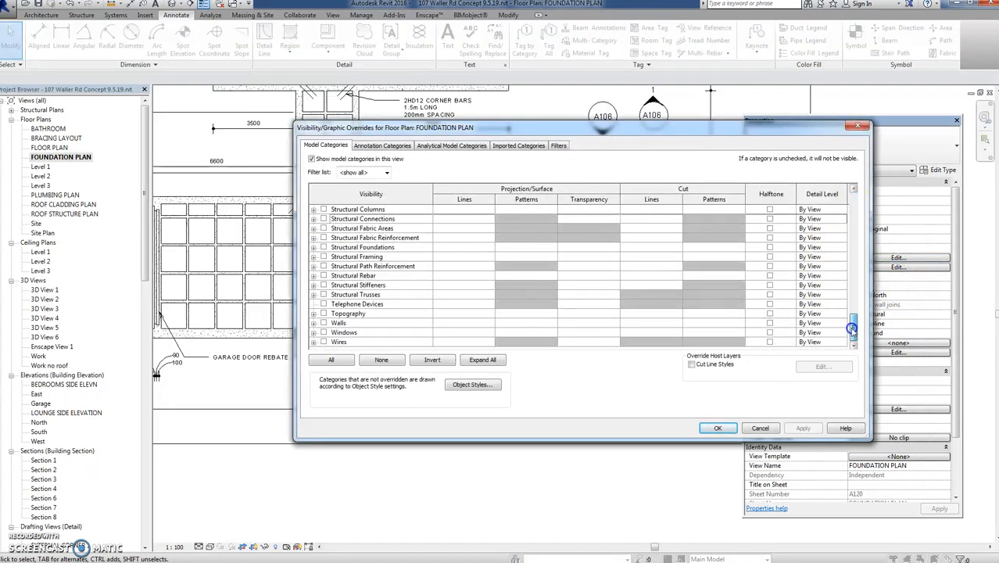
{"action": "left_click", "coordinate": [337, 322]}
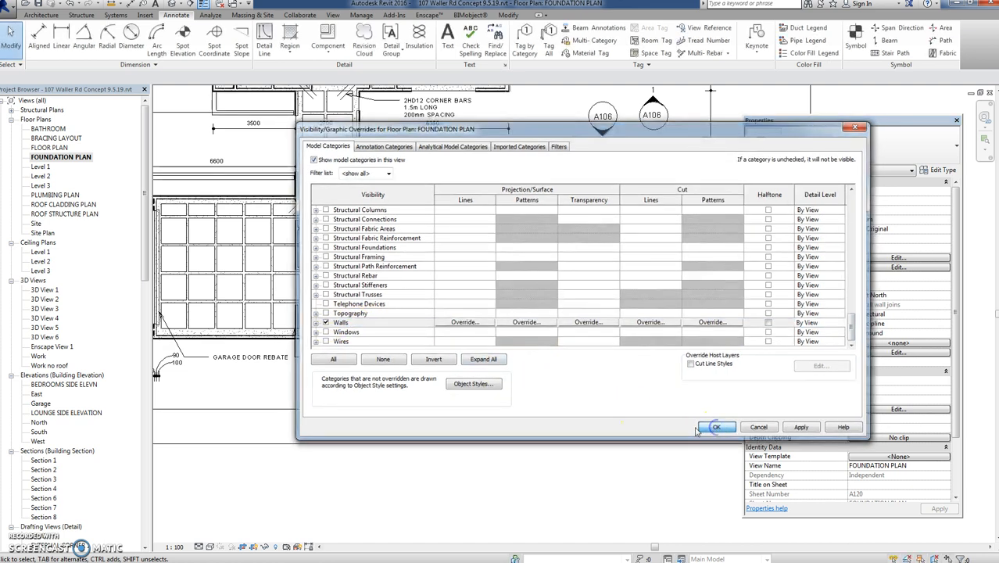
{"action": "left_click", "coordinate": [716, 427]}
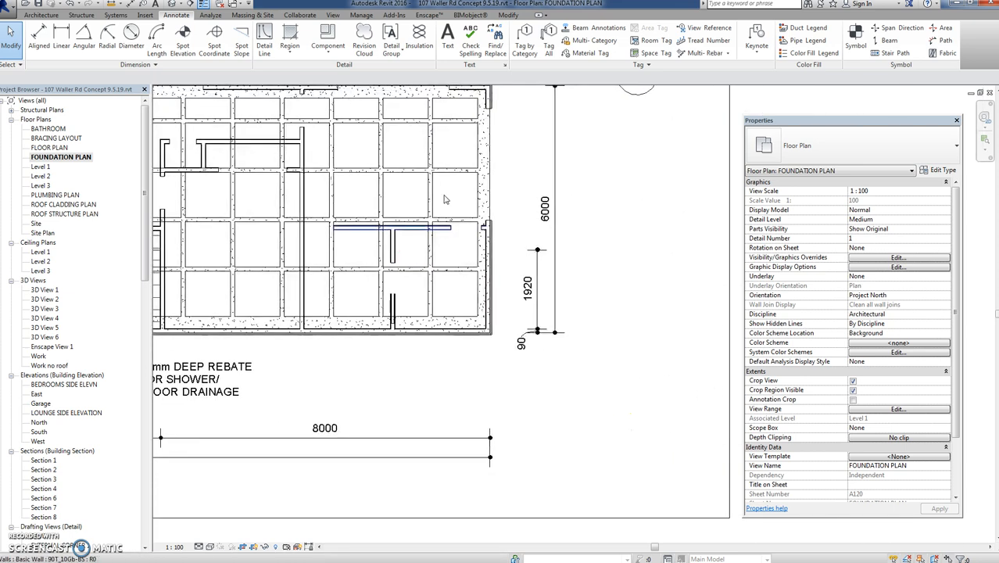
{"action": "mouse_move", "coordinate": [265, 32]}
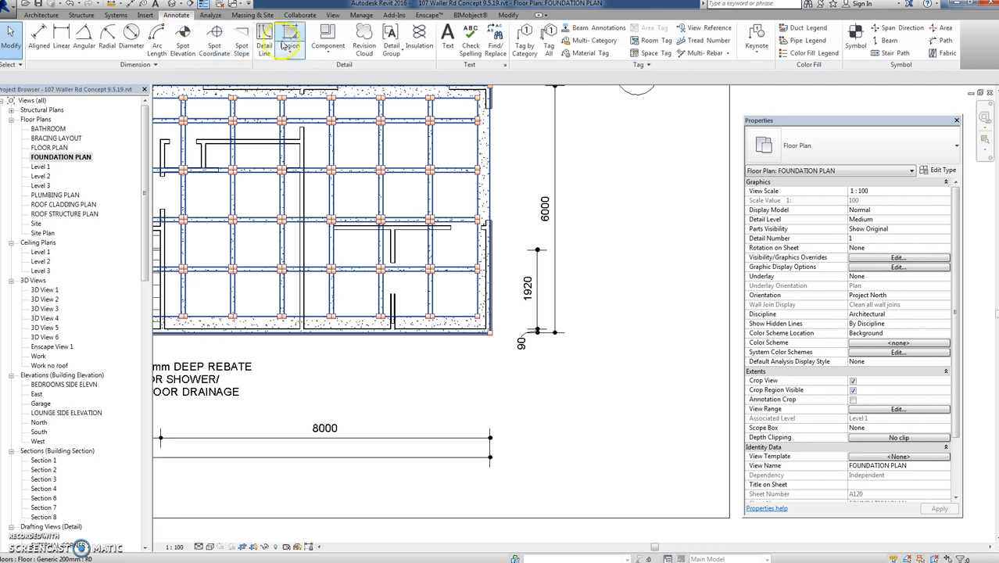
- Start a new filled region boundary over the tiled bathroom area
{"action": "left_click", "coordinate": [289, 39]}
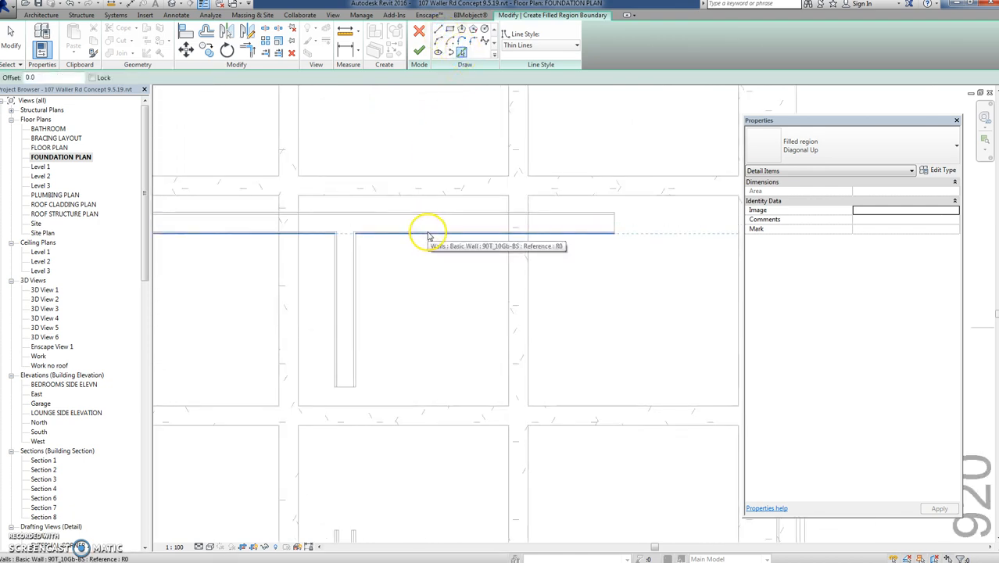
{"action": "mouse_move", "coordinate": [428, 117]}
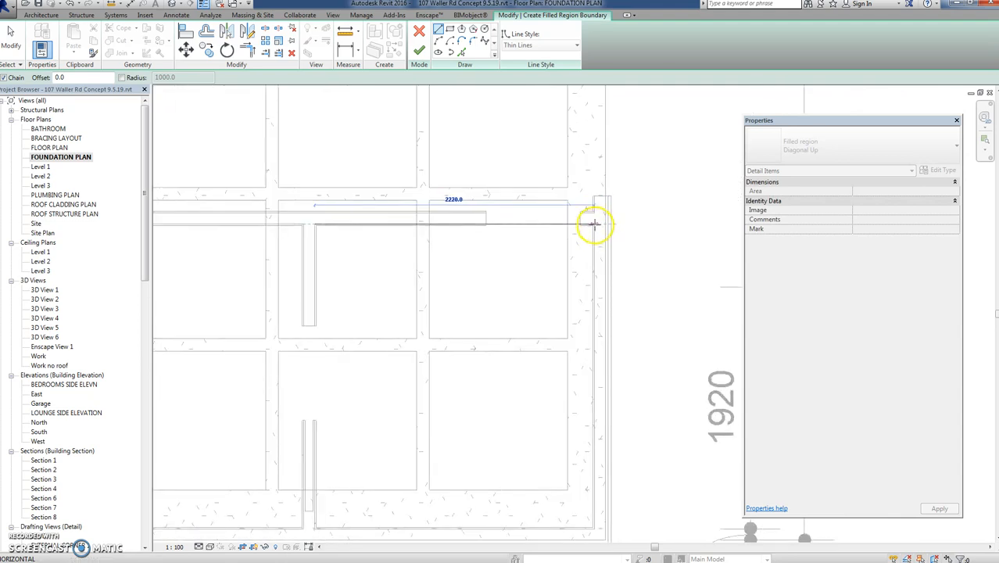
{"action": "mouse_move", "coordinate": [594, 227]}
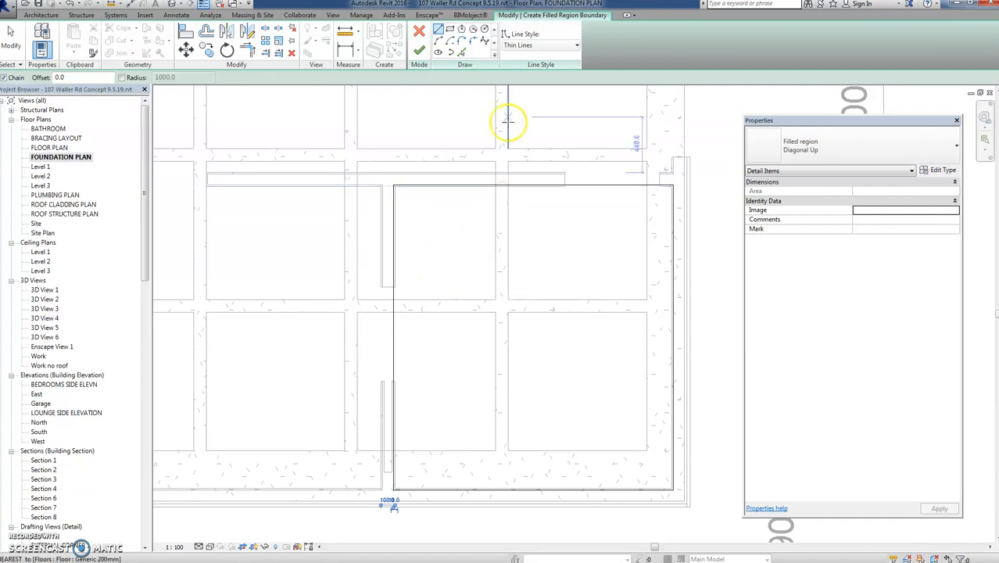
{"action": "mouse_move", "coordinate": [419, 50]}
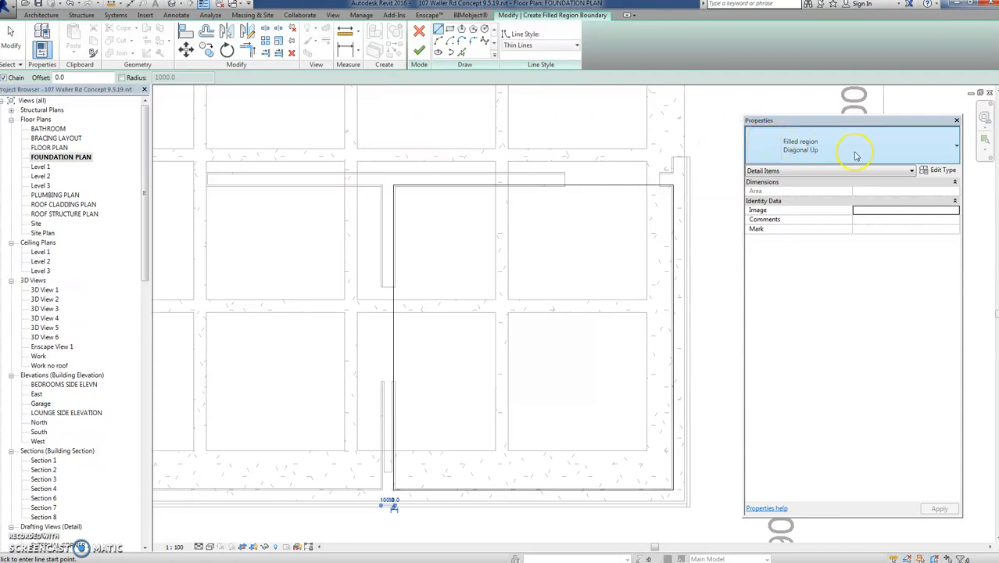
- Keep the Diagonal Up filled region type and confirm its Crosshatch 3mm fill pattern
{"action": "left_click", "coordinate": [956, 145]}
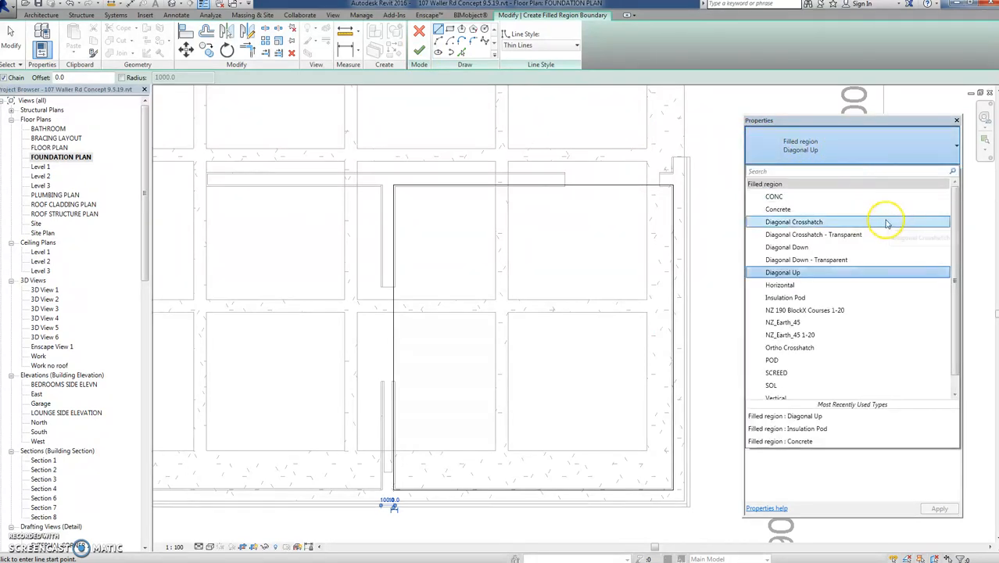
{"action": "mouse_move", "coordinate": [781, 272]}
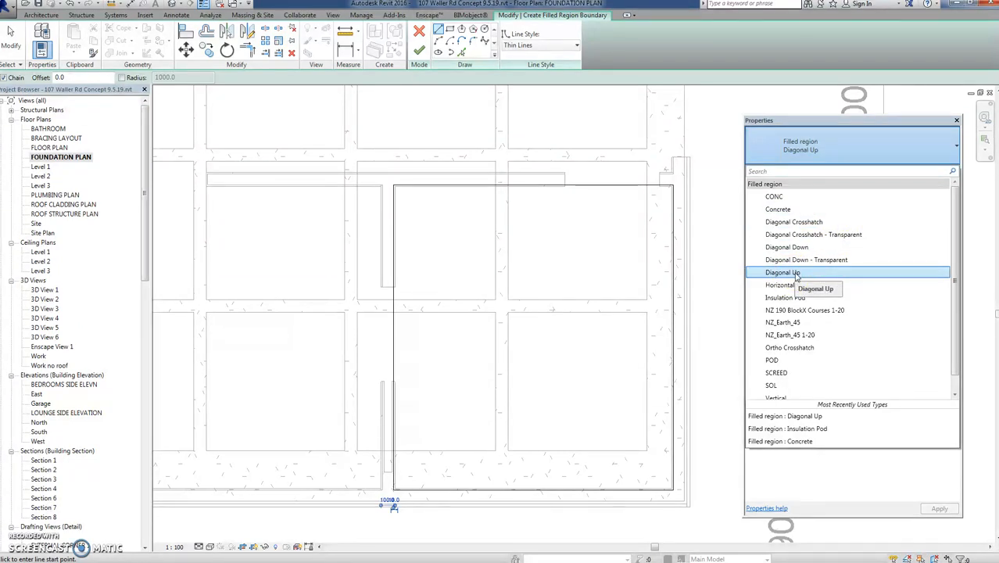
{"action": "left_click", "coordinate": [783, 272]}
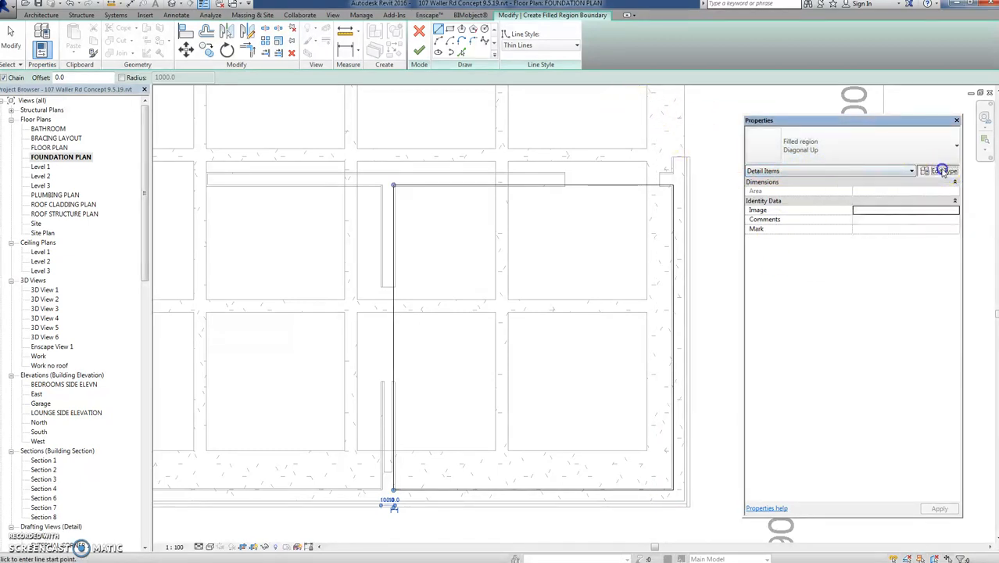
{"action": "left_click", "coordinate": [946, 170]}
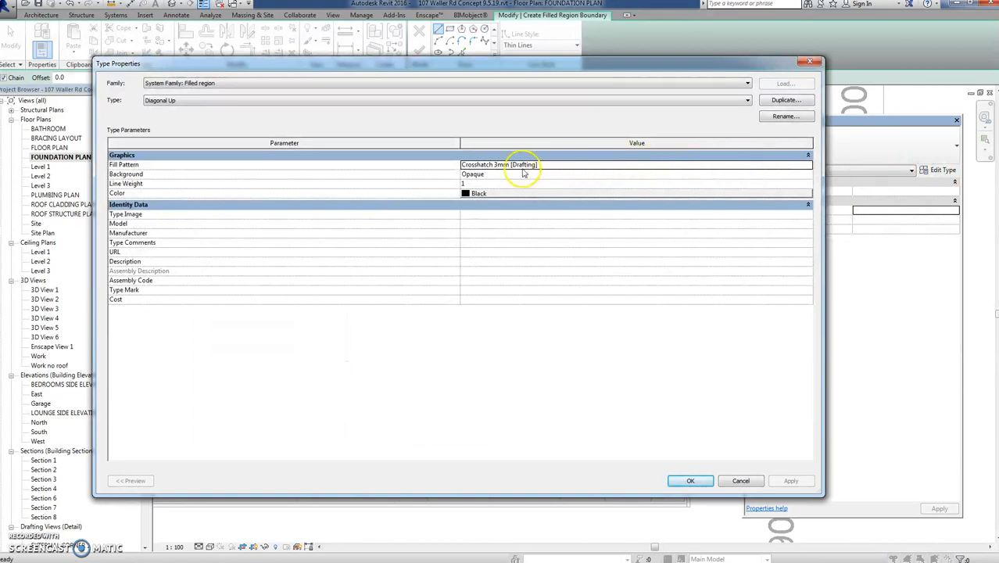
{"action": "mouse_move", "coordinate": [711, 466]}
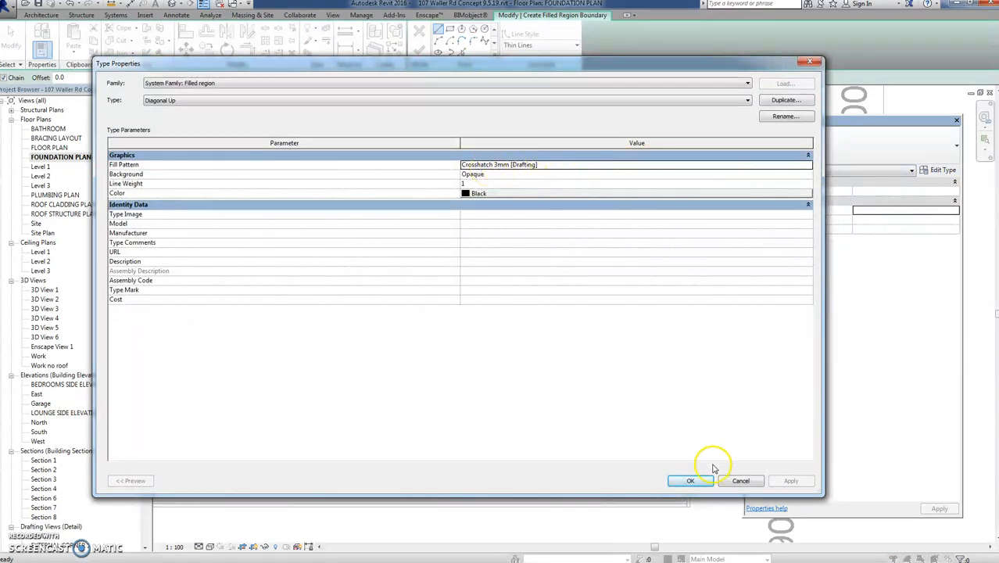
{"action": "left_click", "coordinate": [690, 480]}
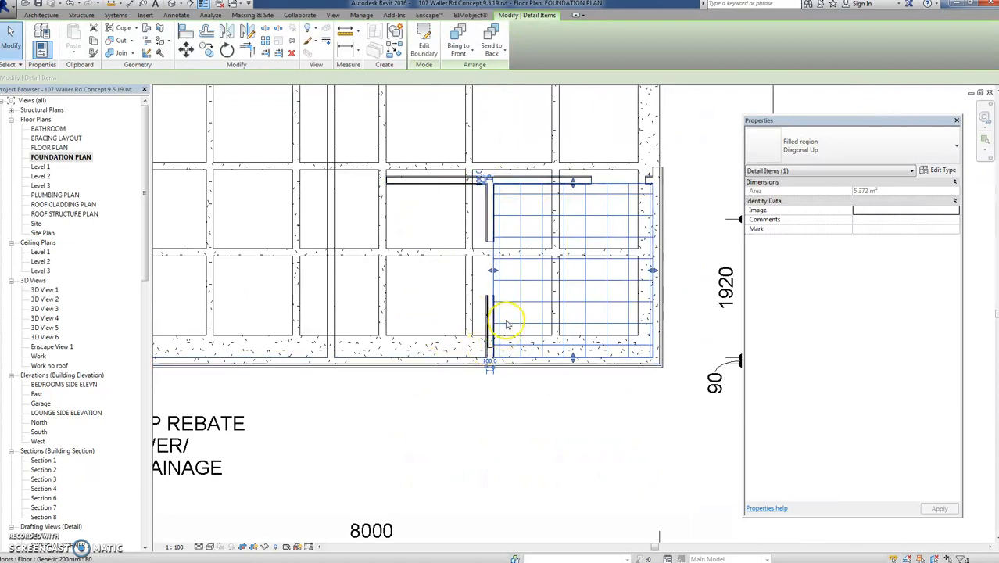
{"action": "mouse_move", "coordinate": [581, 342]}
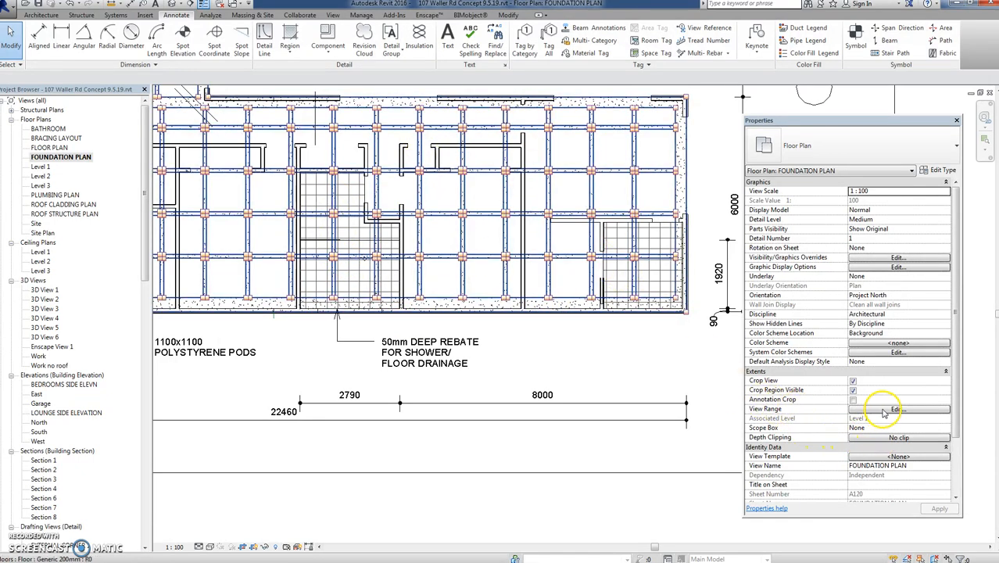
- Set the view range cut plane offset to -150 and select the top offset value
{"action": "left_click", "coordinate": [897, 409]}
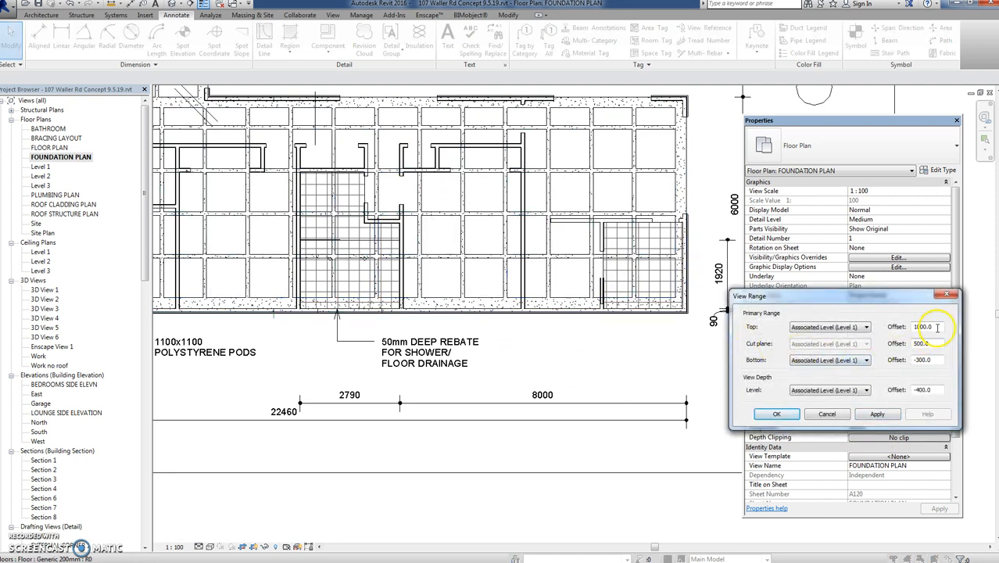
{"action": "triple_click", "coordinate": [922, 343]}
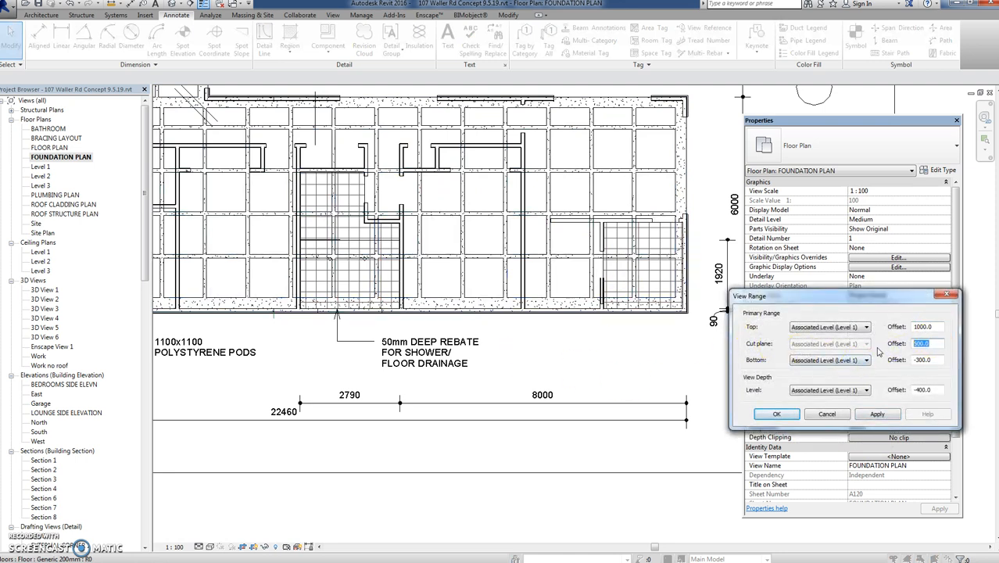
{"action": "type", "text": "-150"}
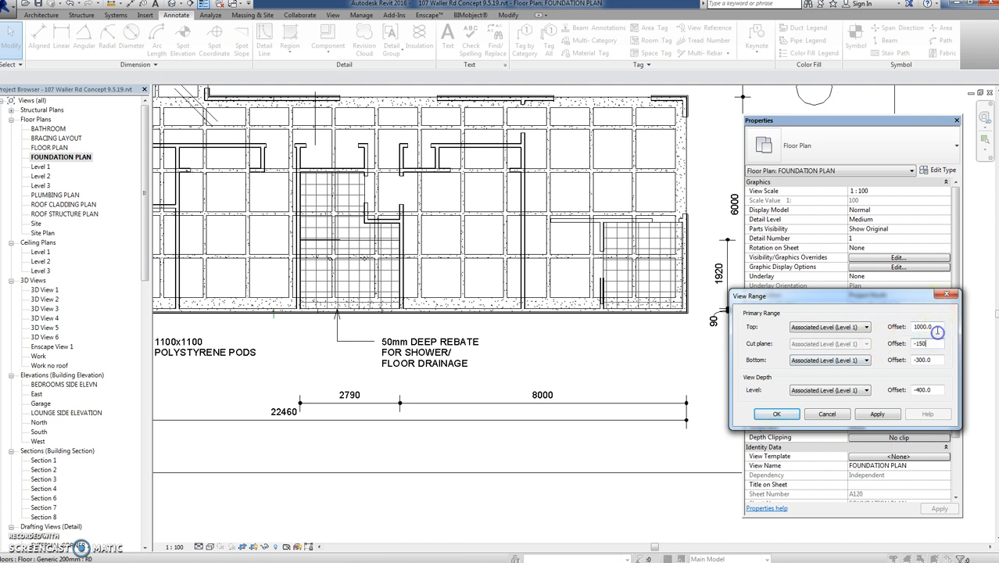
{"action": "triple_click", "coordinate": [925, 327]}
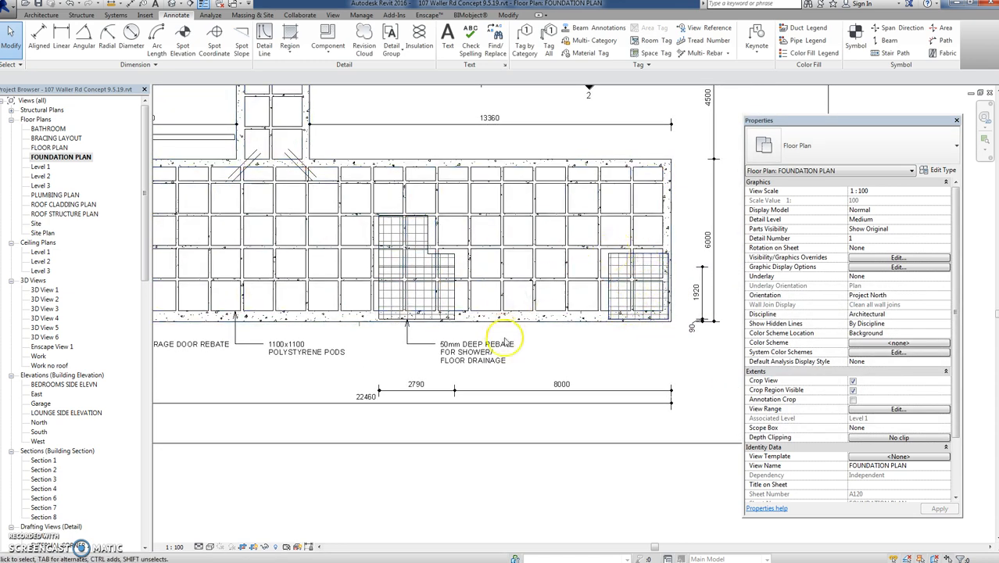
{"action": "mouse_move", "coordinate": [524, 337]}
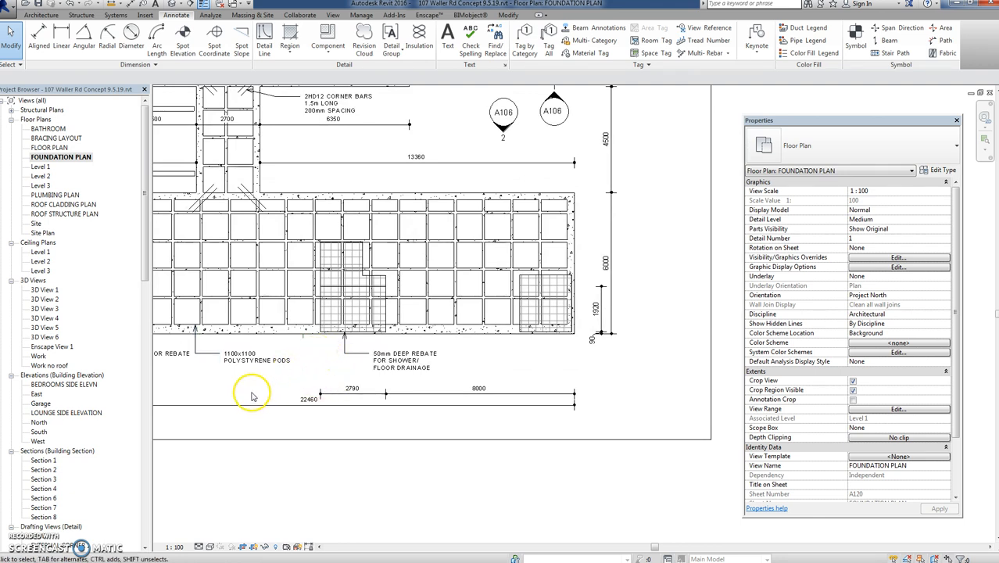
{"action": "mouse_move", "coordinate": [244, 390]}
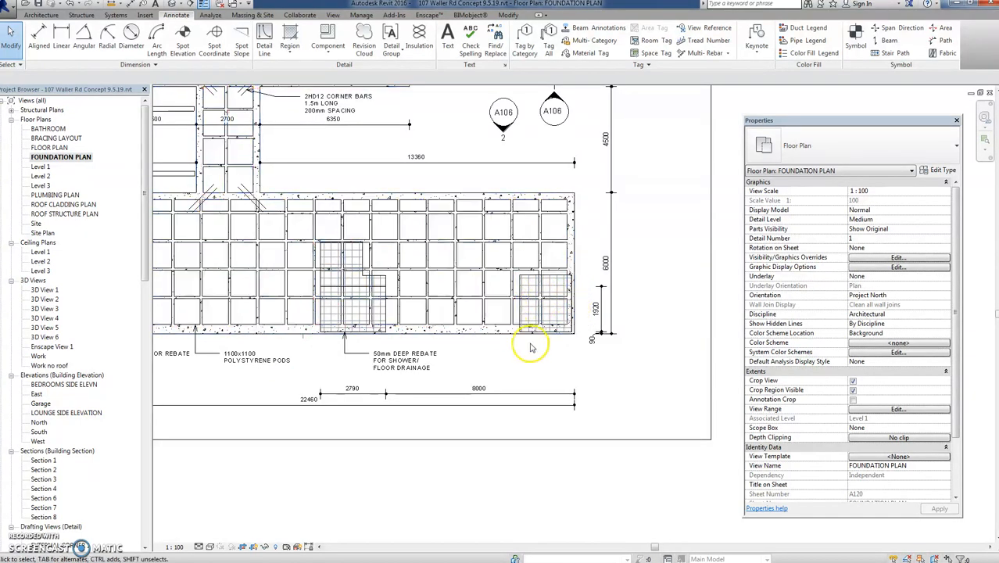
{"action": "mouse_move", "coordinate": [511, 322]}
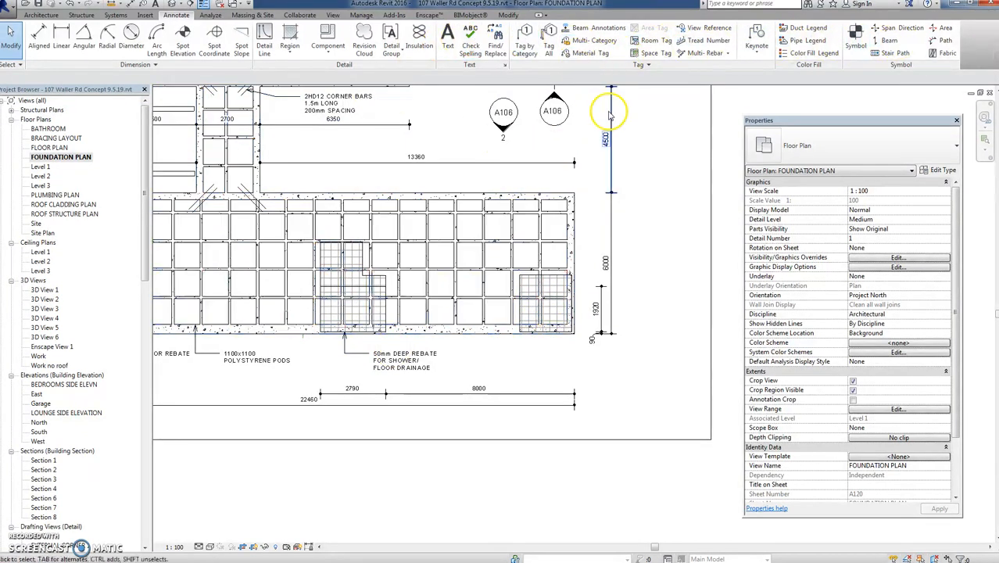
- Switch to the Architecture tools and open the Work no roof 3D view
{"action": "left_click", "coordinate": [41, 16]}
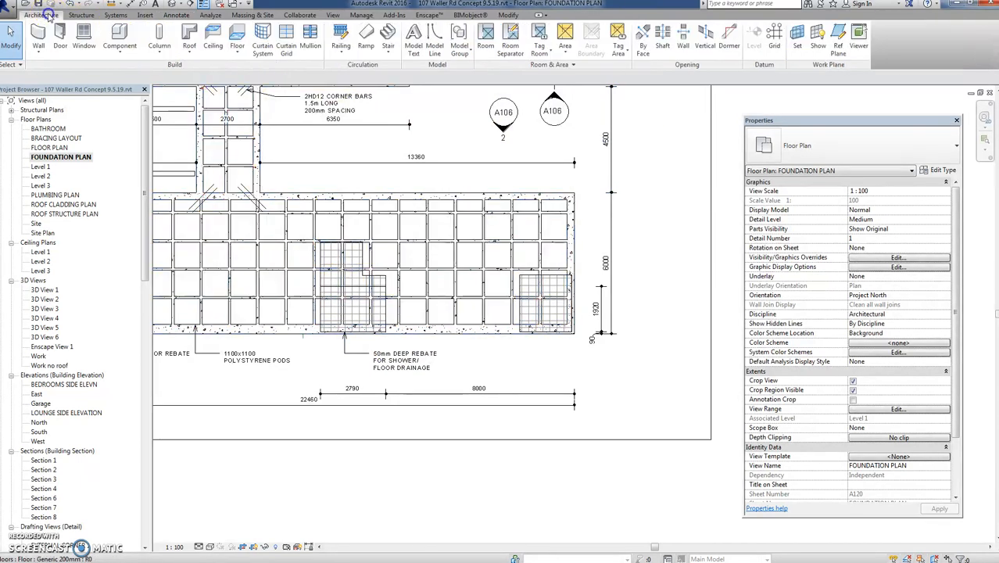
{"action": "mouse_move", "coordinate": [817, 37]}
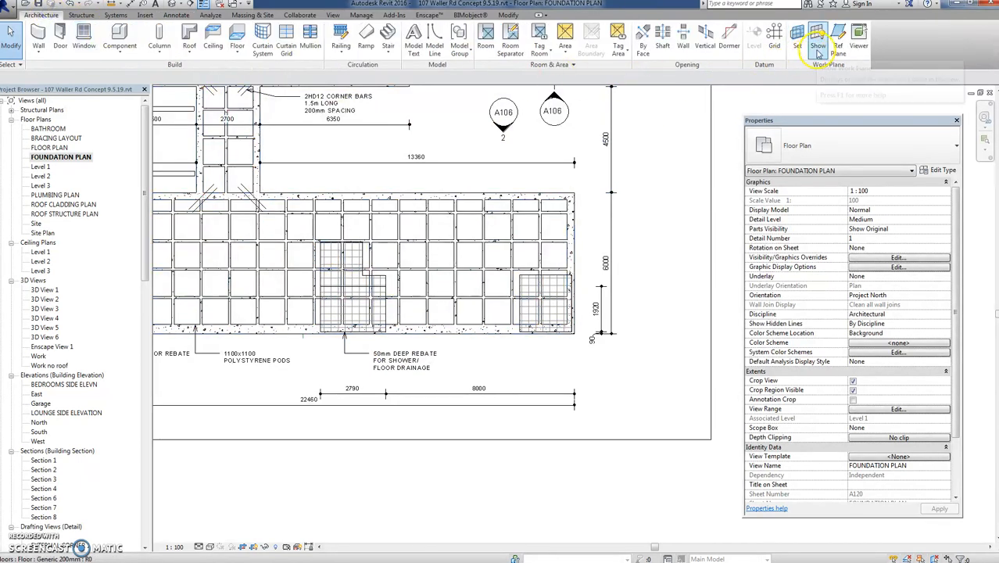
{"action": "mouse_move", "coordinate": [818, 34]}
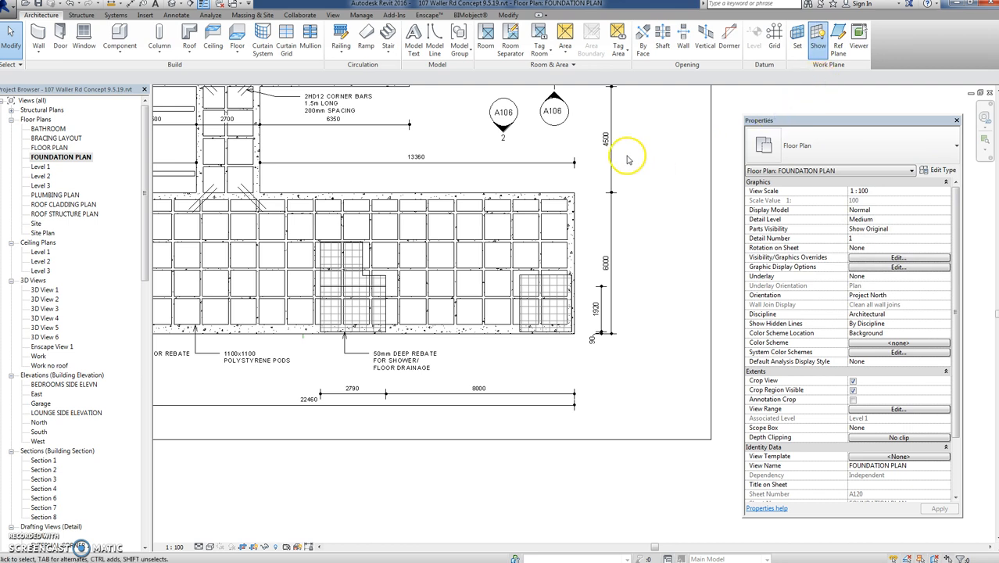
{"action": "mouse_move", "coordinate": [638, 147]}
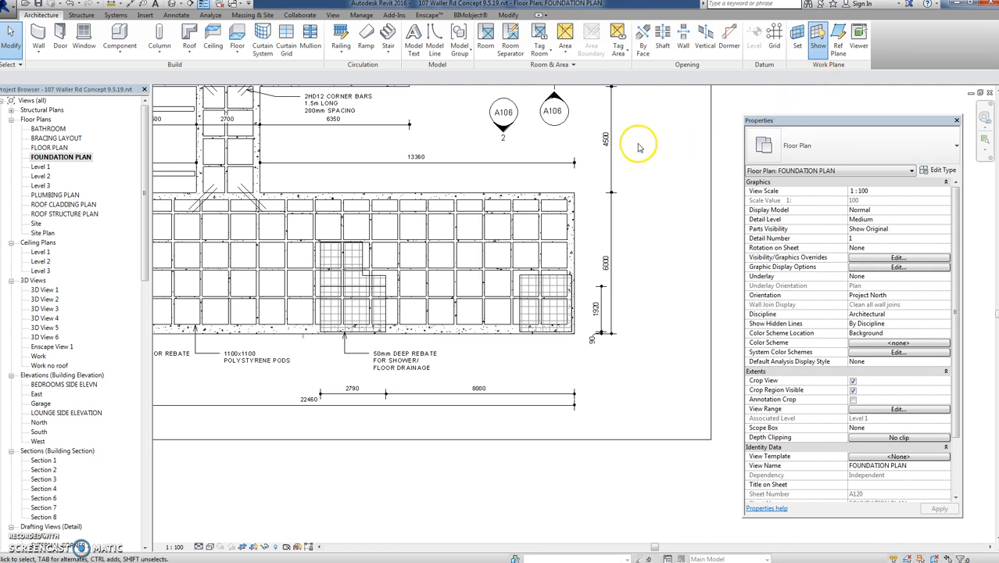
{"action": "left_click", "coordinate": [352, 162]}
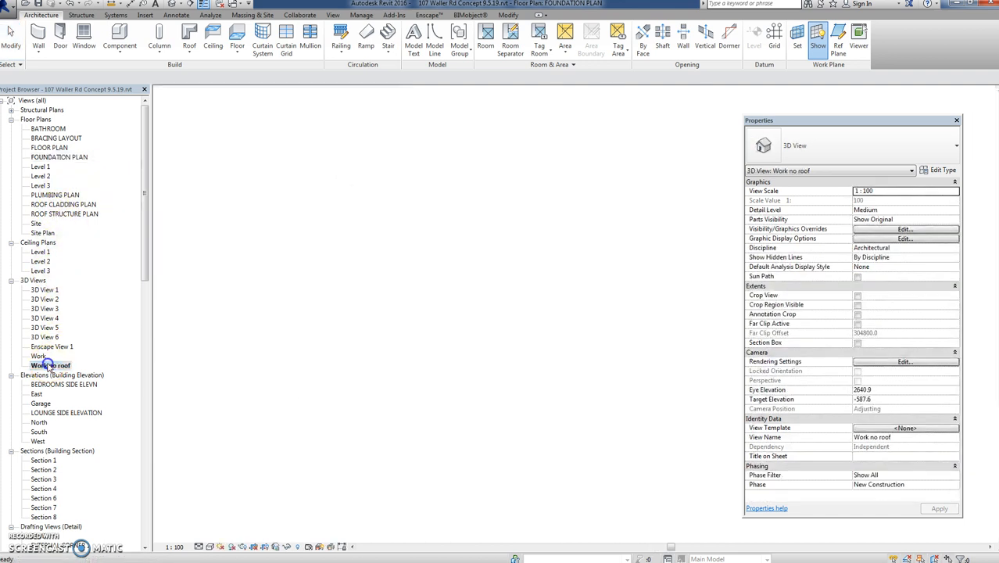
- Inspect the slab edge in the Work no roof 3D view, then return to the foundation plan
{"action": "double_click", "coordinate": [50, 366]}
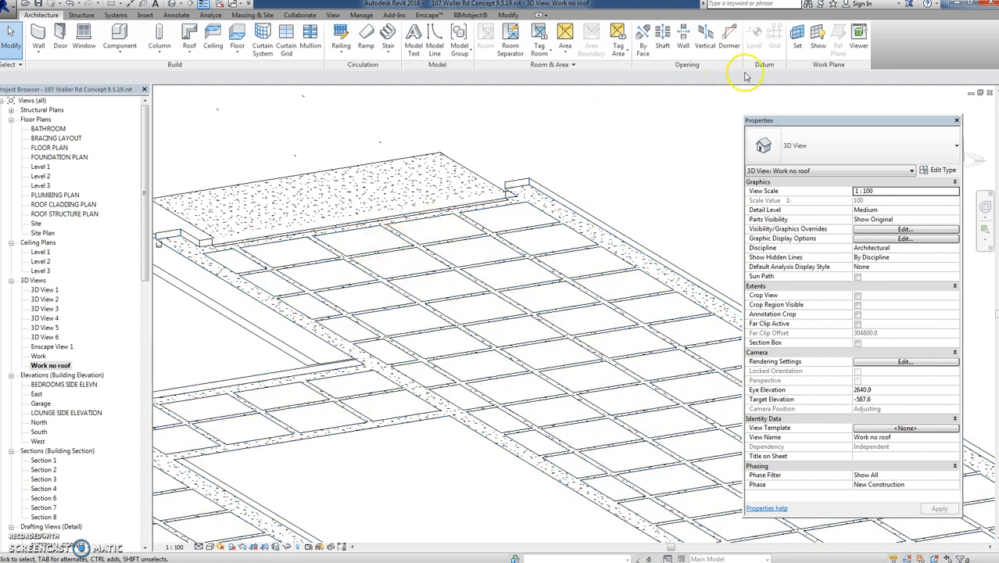
{"action": "mouse_move", "coordinate": [817, 37]}
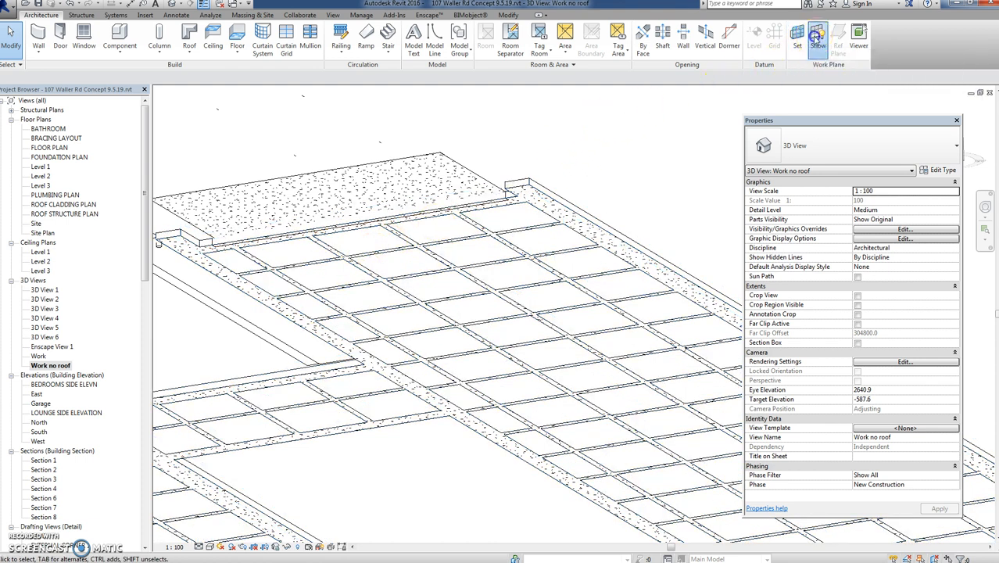
{"action": "mouse_move", "coordinate": [576, 140]}
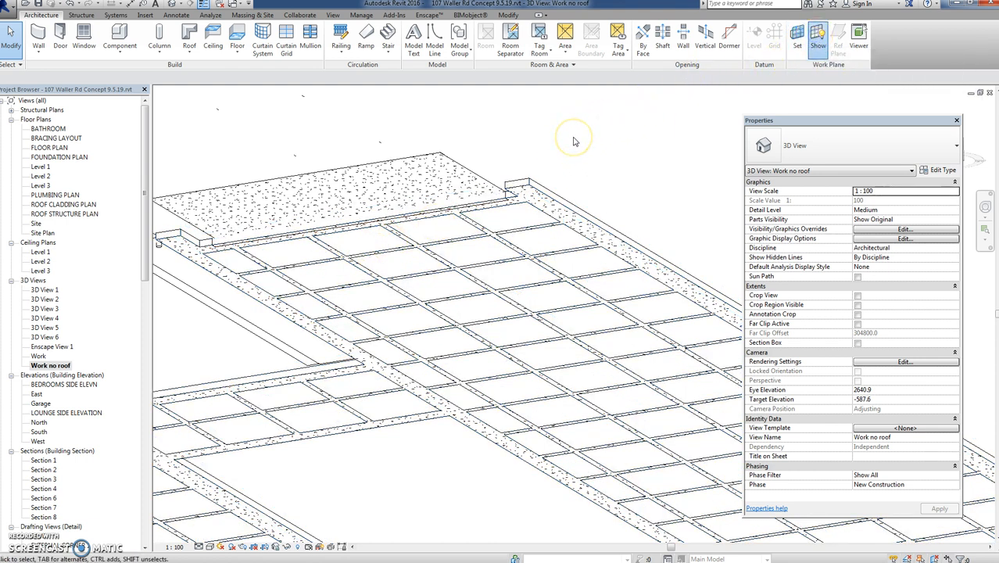
{"action": "left_click", "coordinate": [407, 219]}
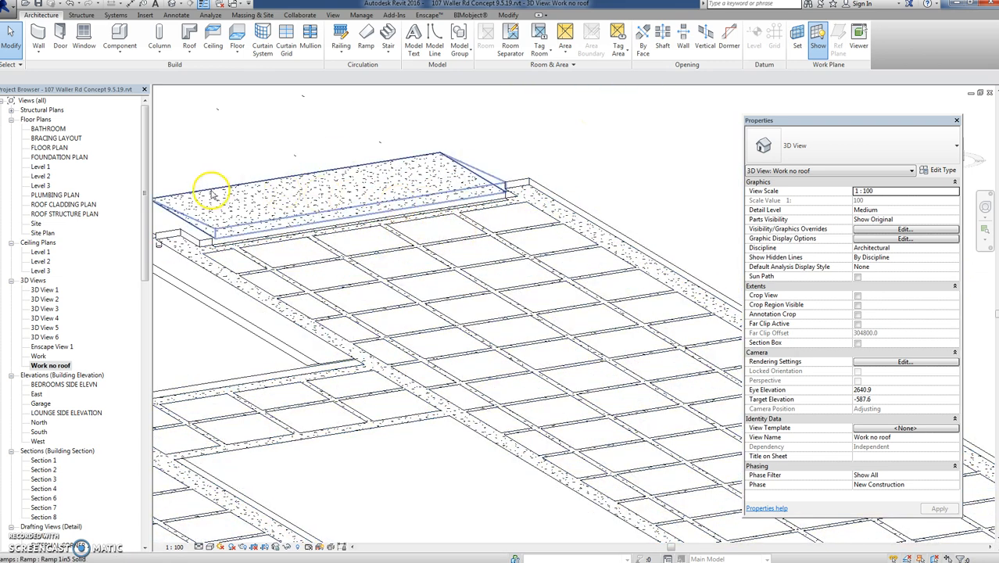
{"action": "double_click", "coordinate": [60, 157]}
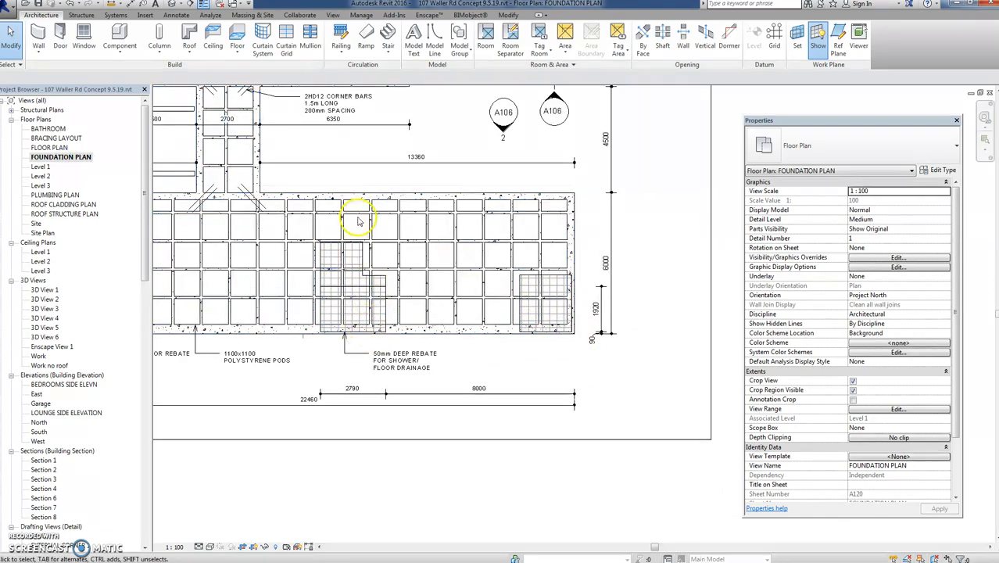
{"action": "mouse_move", "coordinate": [358, 174]}
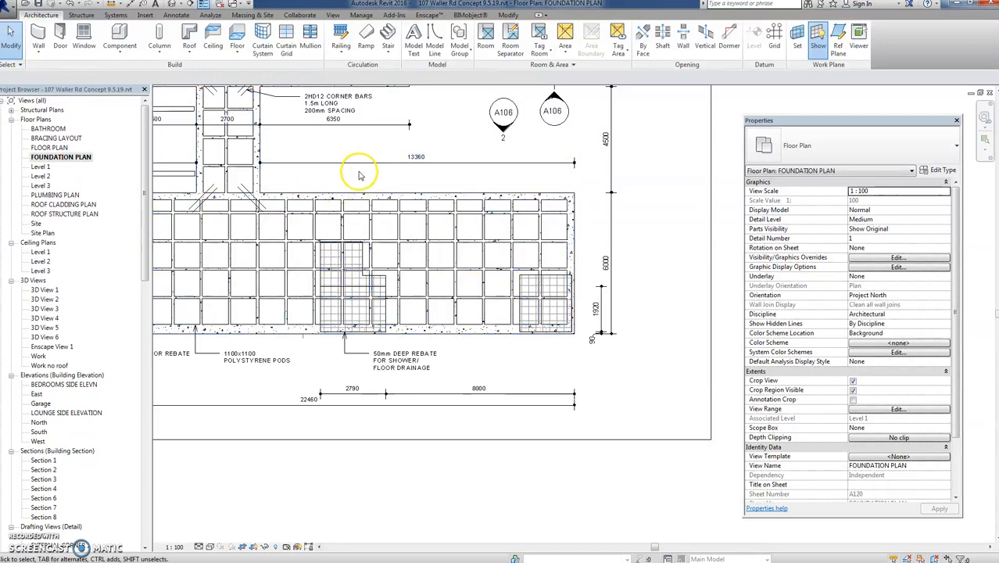
{"action": "mouse_move", "coordinate": [153, 414]}
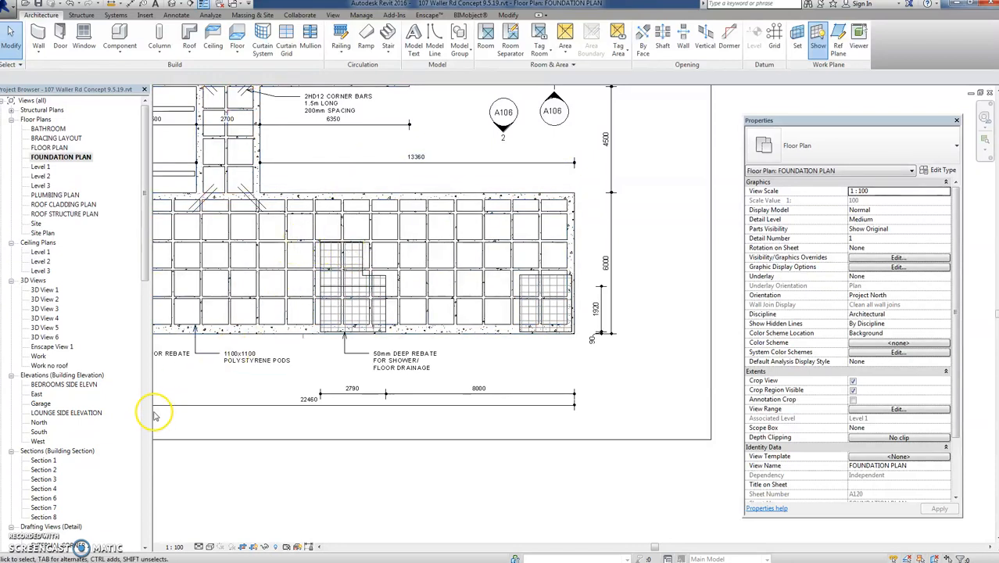